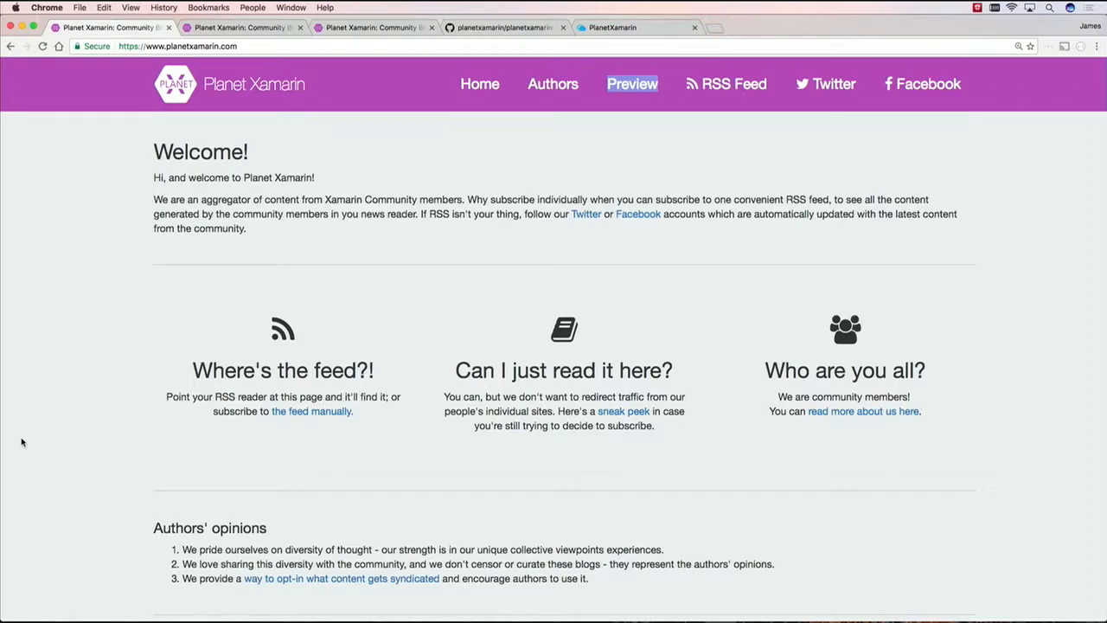
pyautogui.moveTo(28, 441)
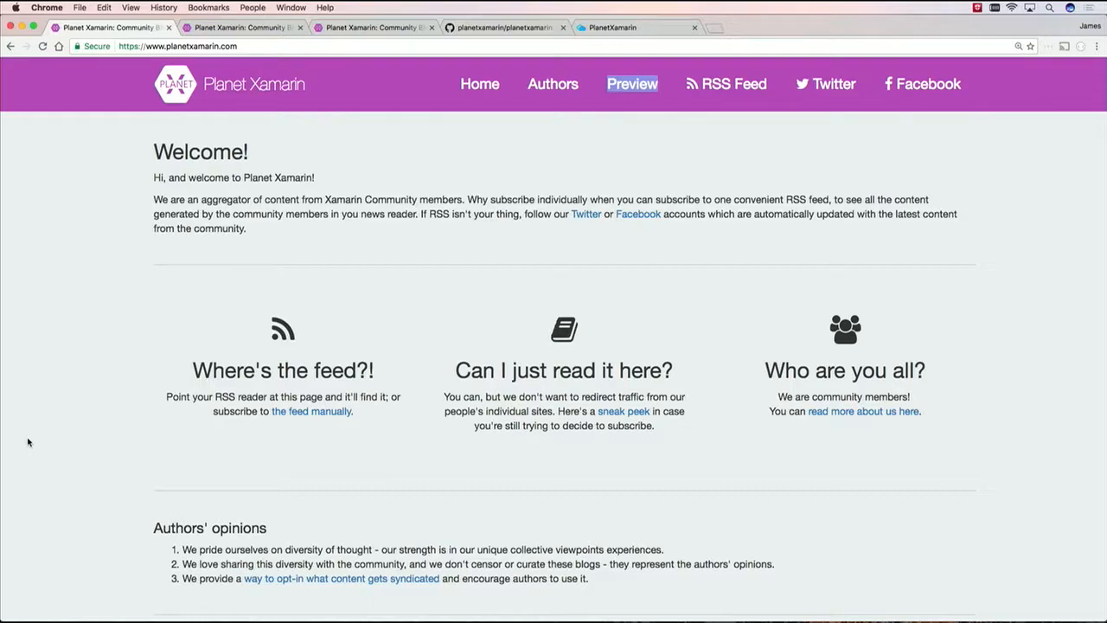
# Scroll down and back up through the current Planet Xamarin page
pyautogui.scroll(-3)
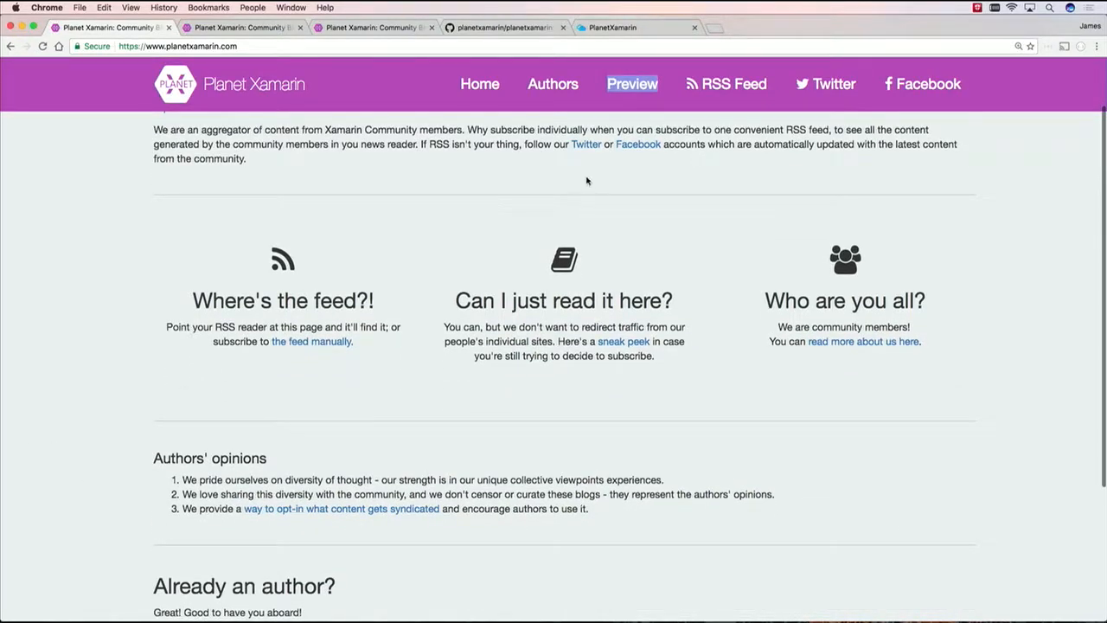
pyautogui.moveTo(744, 98)
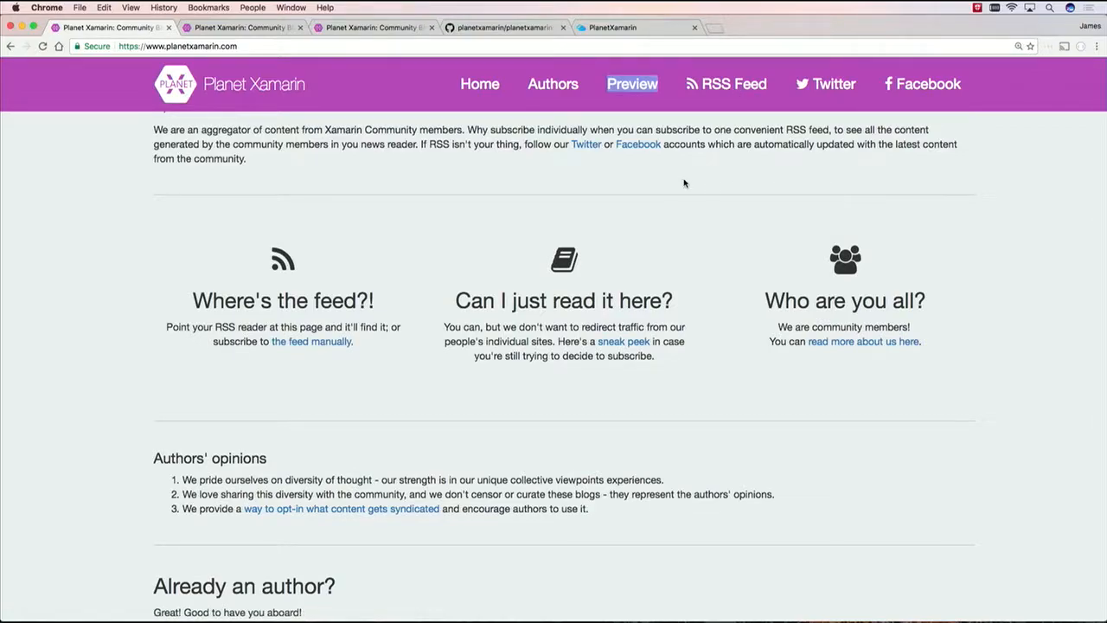
pyautogui.scroll(-3)
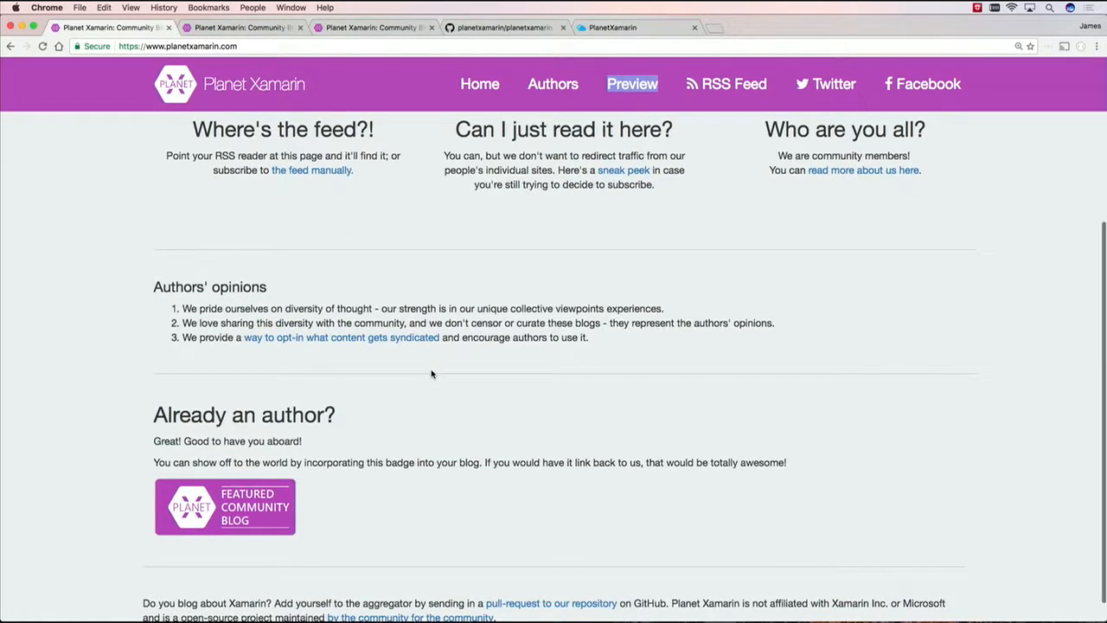
pyautogui.scroll(-3)
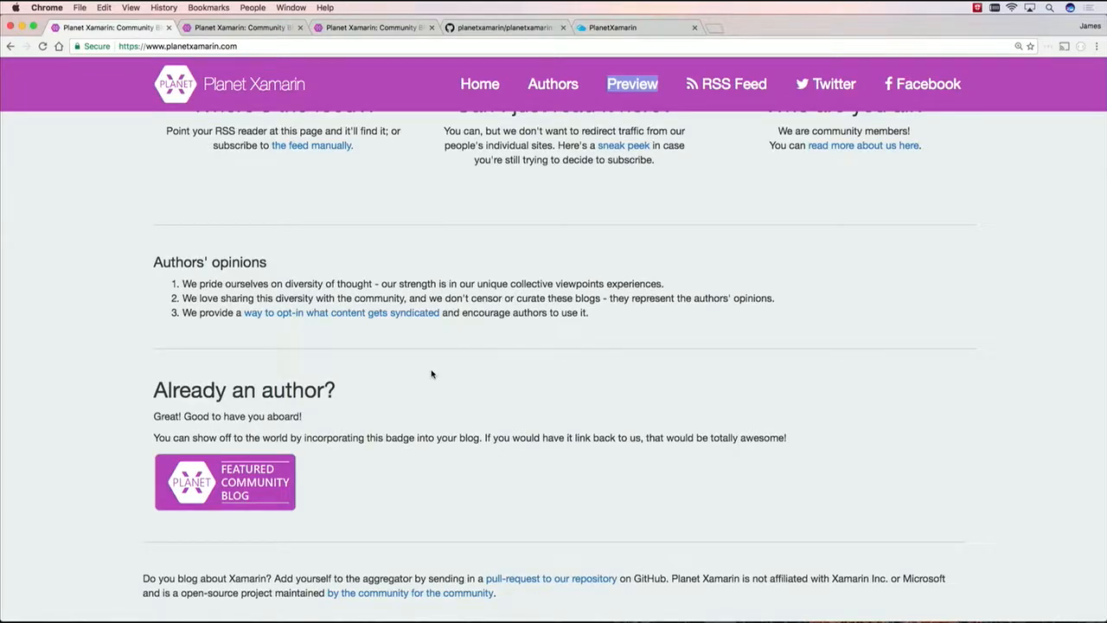
pyautogui.scroll(3)
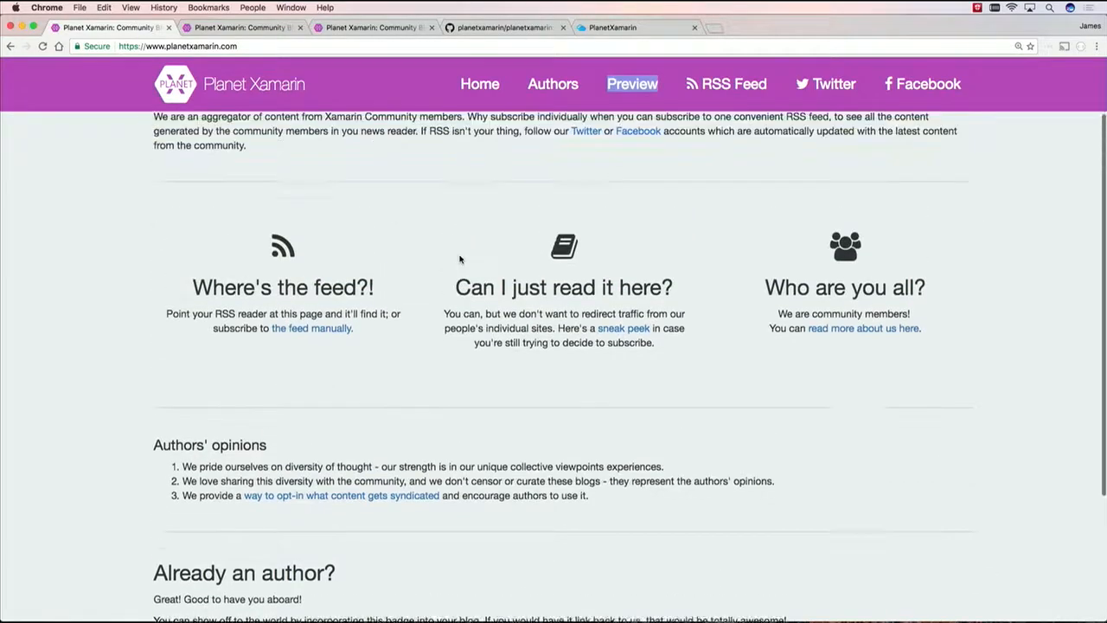
pyautogui.scroll(3)
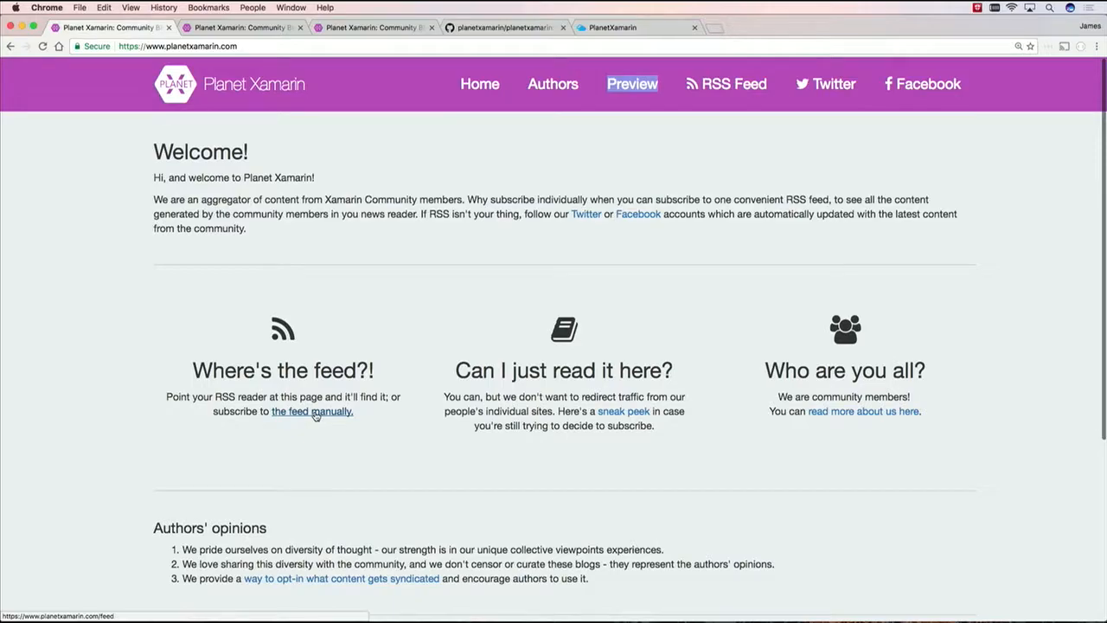
pyautogui.moveTo(316, 418)
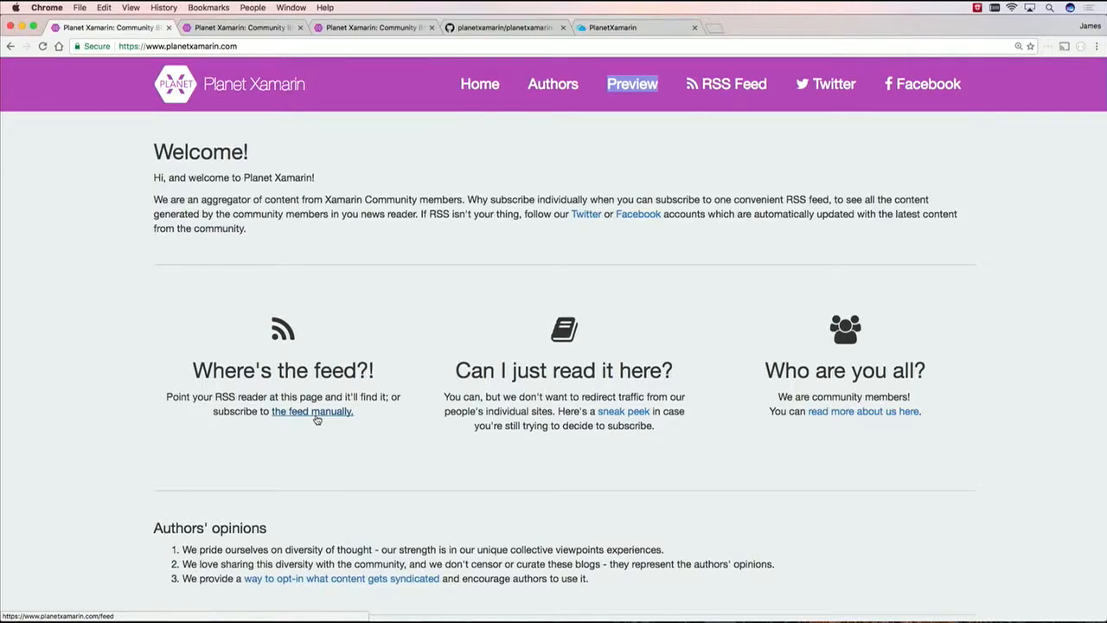
pyautogui.moveTo(479, 182)
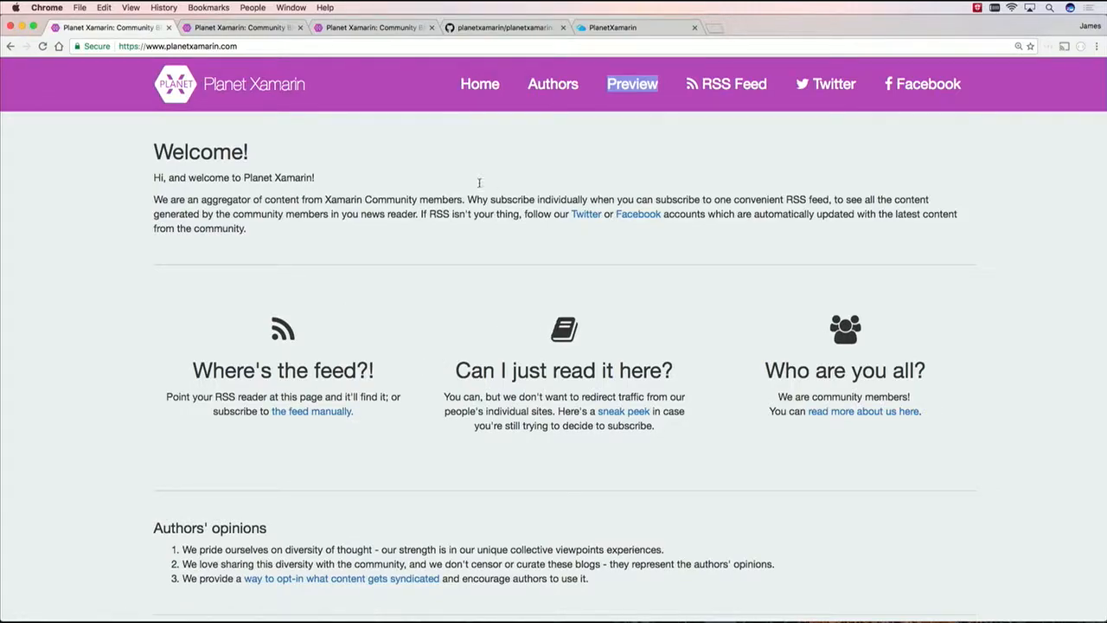
# Open the Authors page and scroll through the contributor map and author profile cards
pyautogui.click(552, 84)
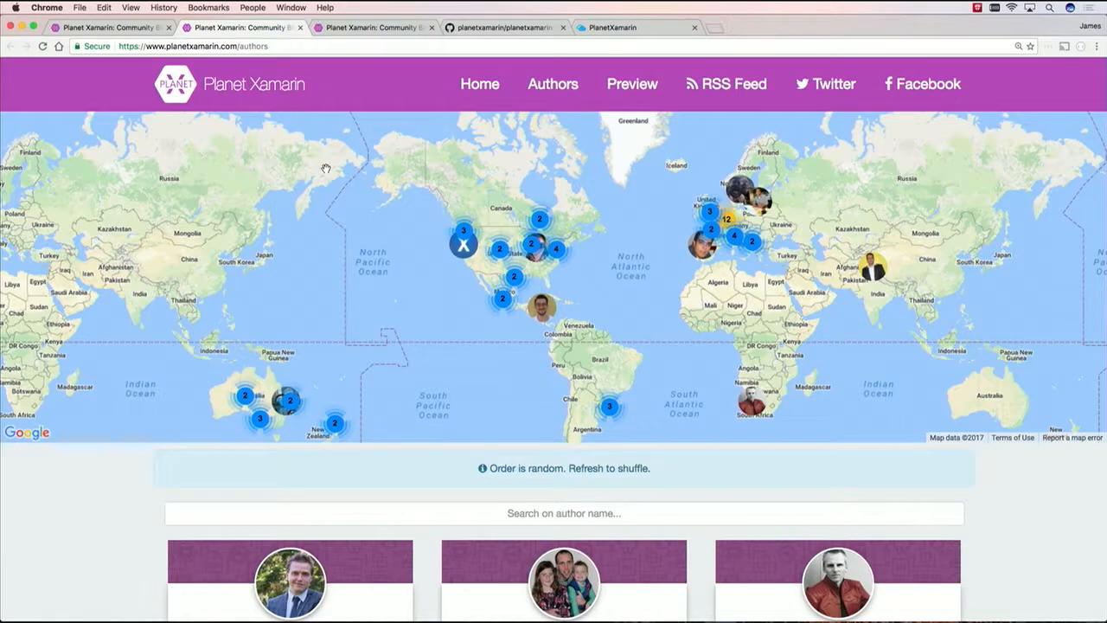
pyautogui.moveTo(335, 168)
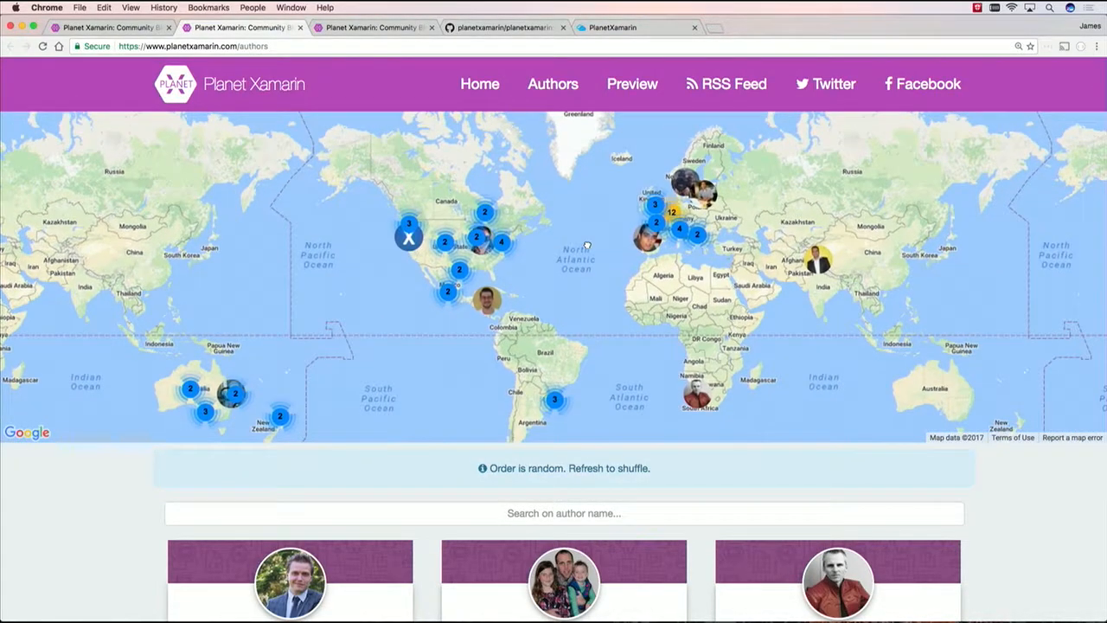
pyautogui.scroll(-3)
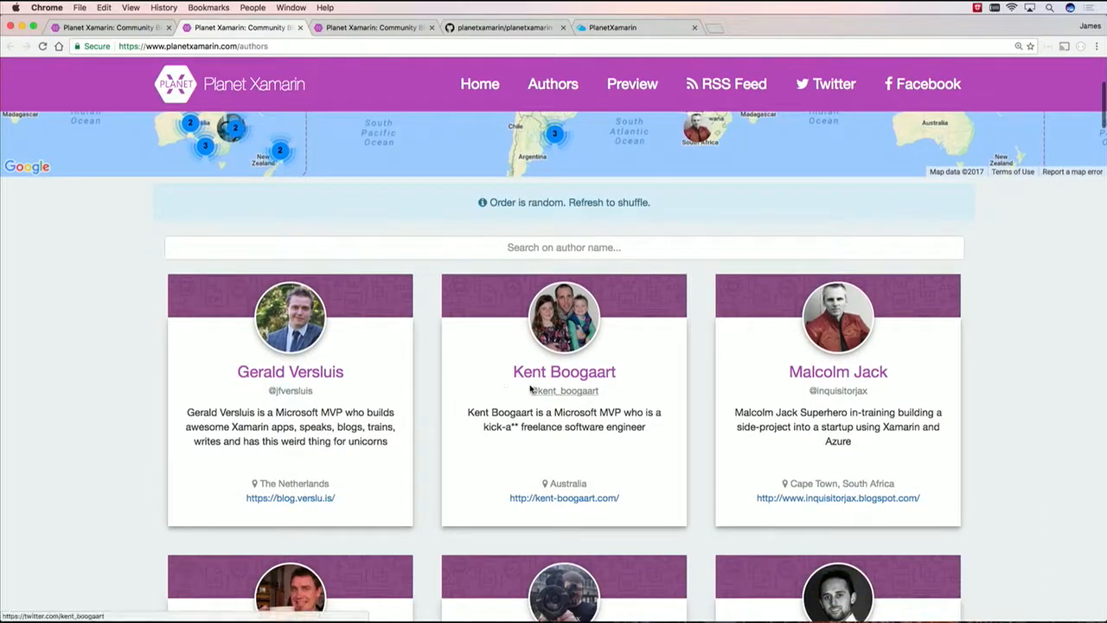
pyautogui.scroll(-3)
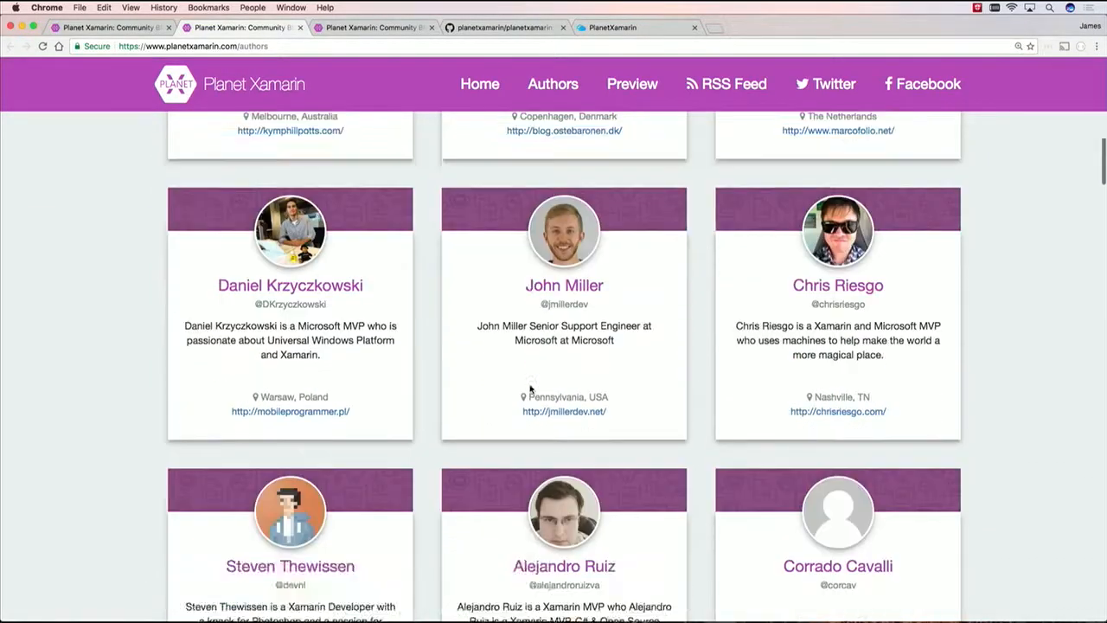
pyautogui.scroll(-3)
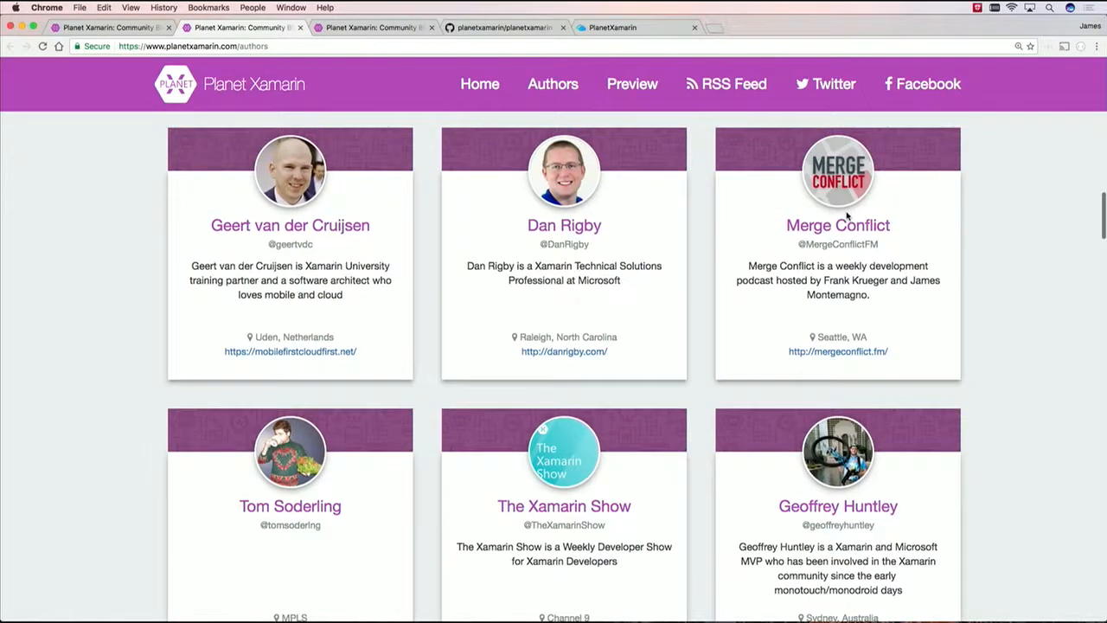
pyautogui.scroll(-3)
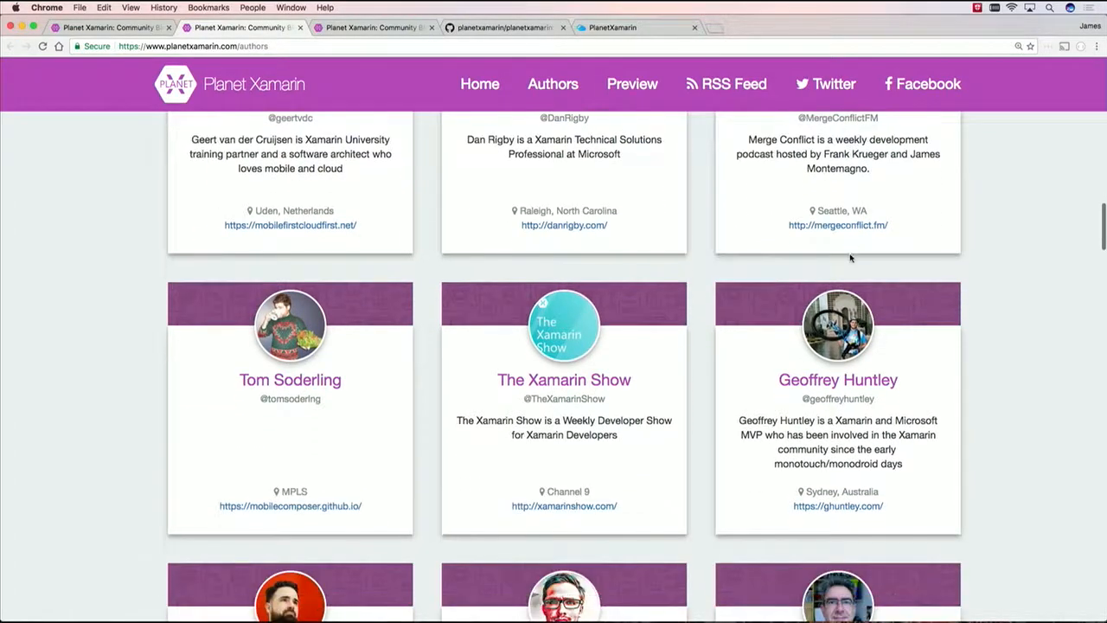
pyautogui.scroll(-3)
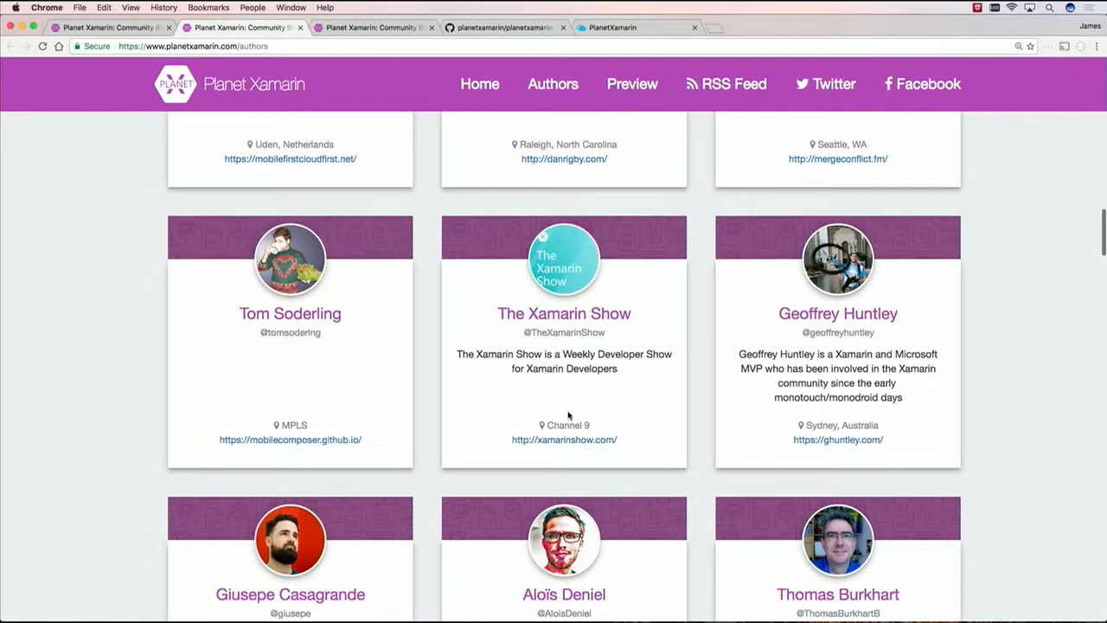
pyautogui.scroll(-3)
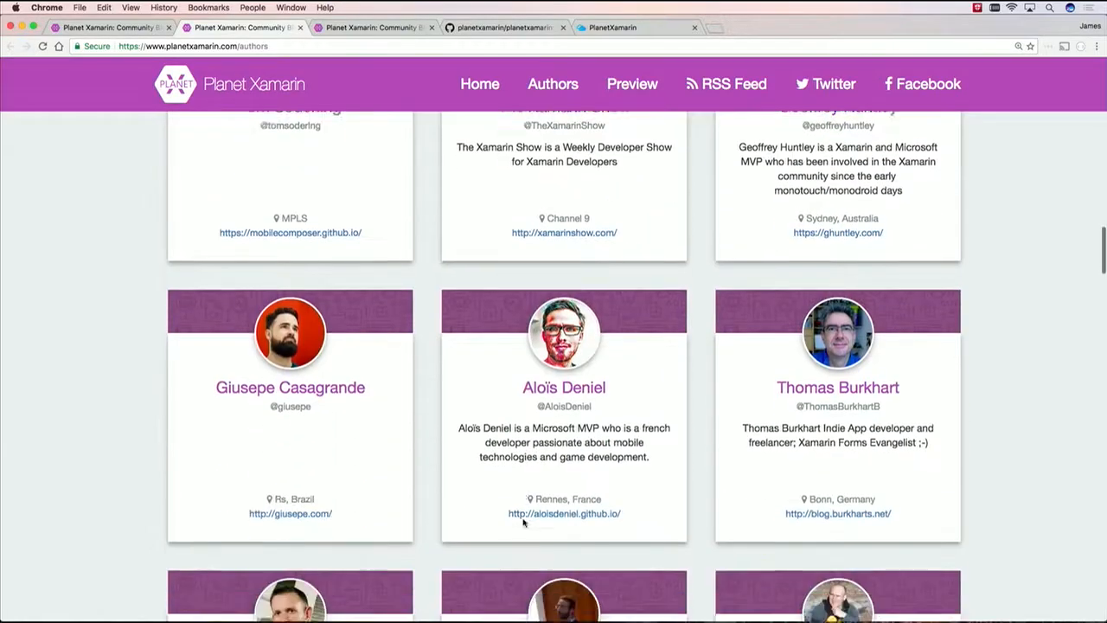
pyautogui.scroll(-3)
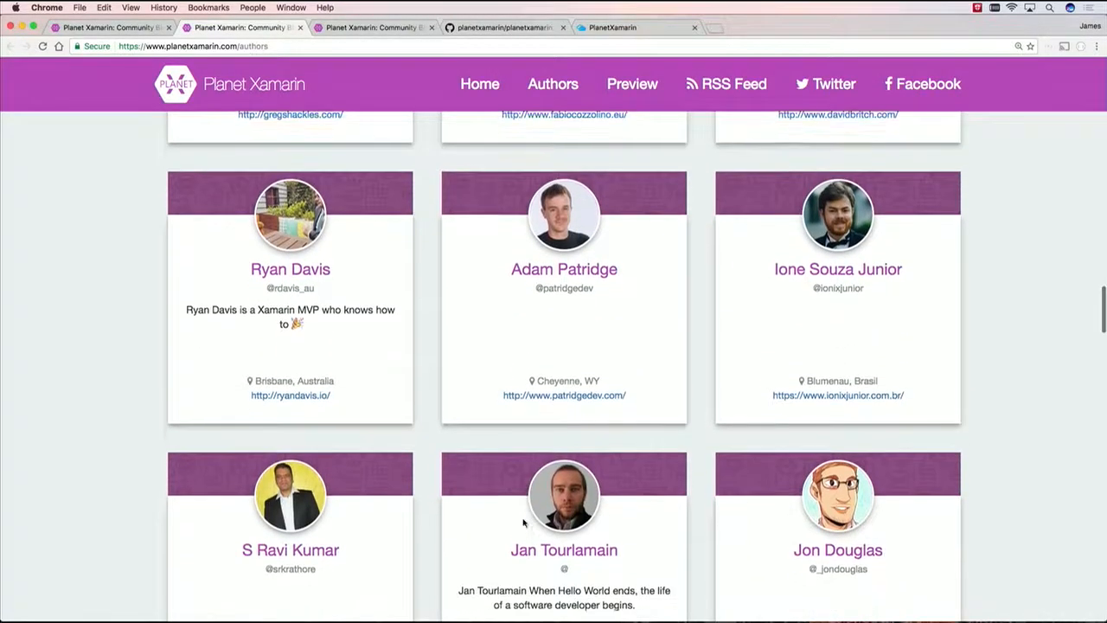
pyautogui.scroll(3)
pyautogui.write('m')
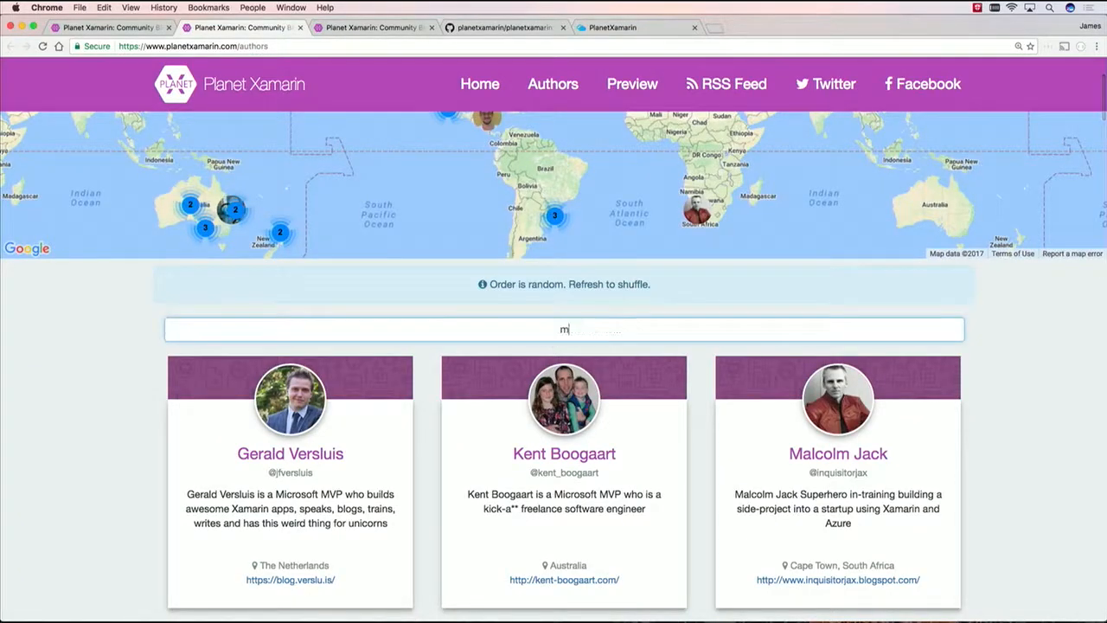
# Search author names for 'monte', narrowing the grid to one profile card
pyautogui.write('onte')
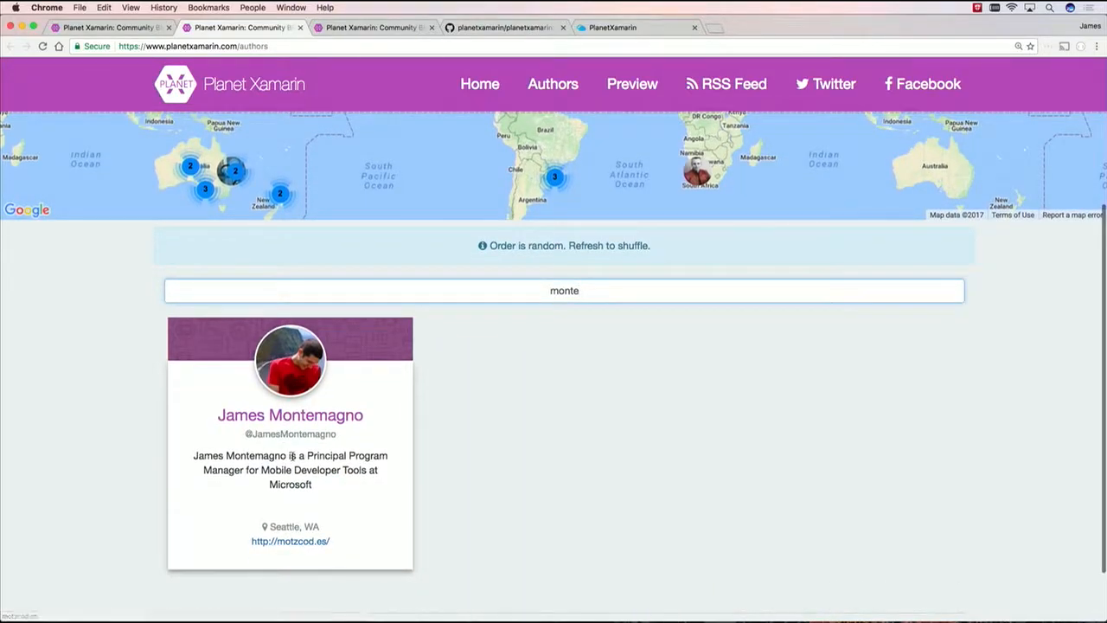
pyautogui.scroll(3)
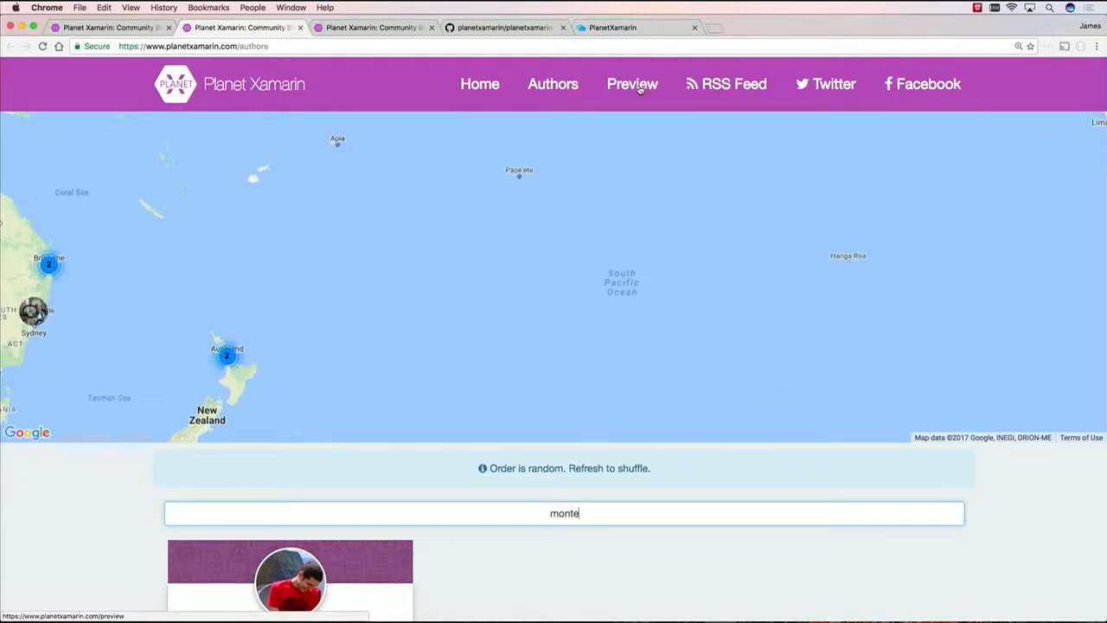
pyautogui.click(631, 84)
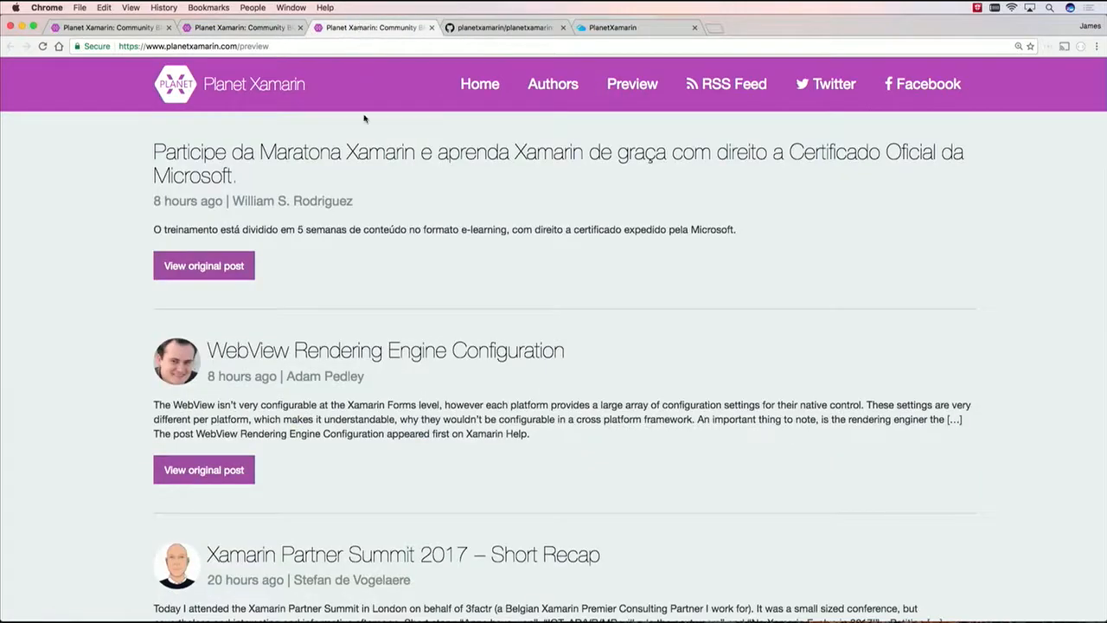
pyautogui.moveTo(363, 152)
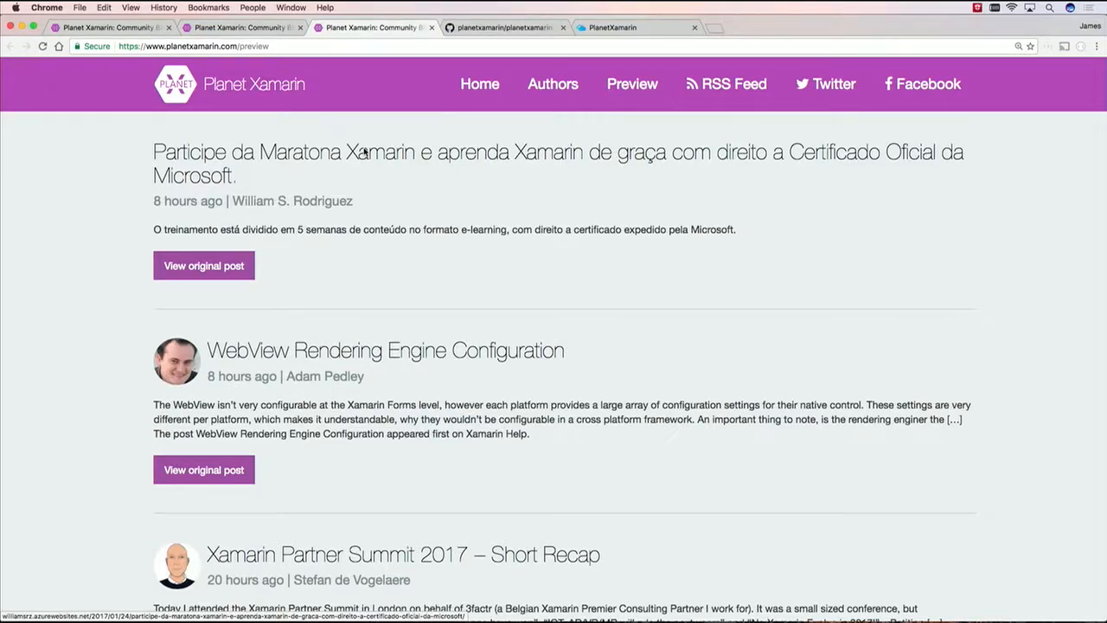
pyautogui.scroll(-3)
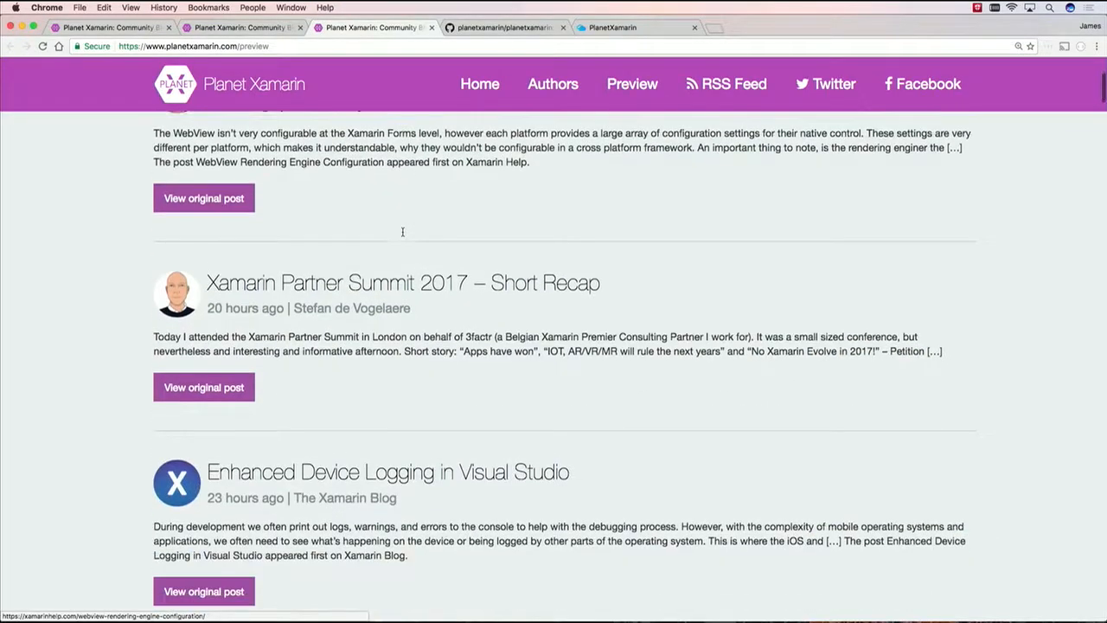
pyautogui.scroll(-3)
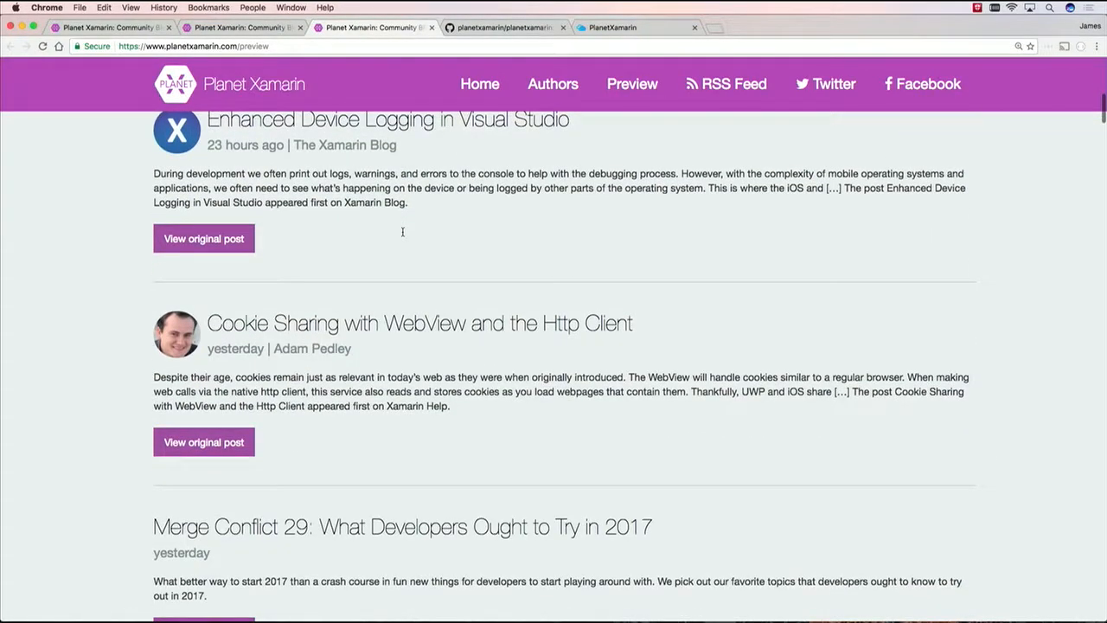
pyautogui.scroll(-3)
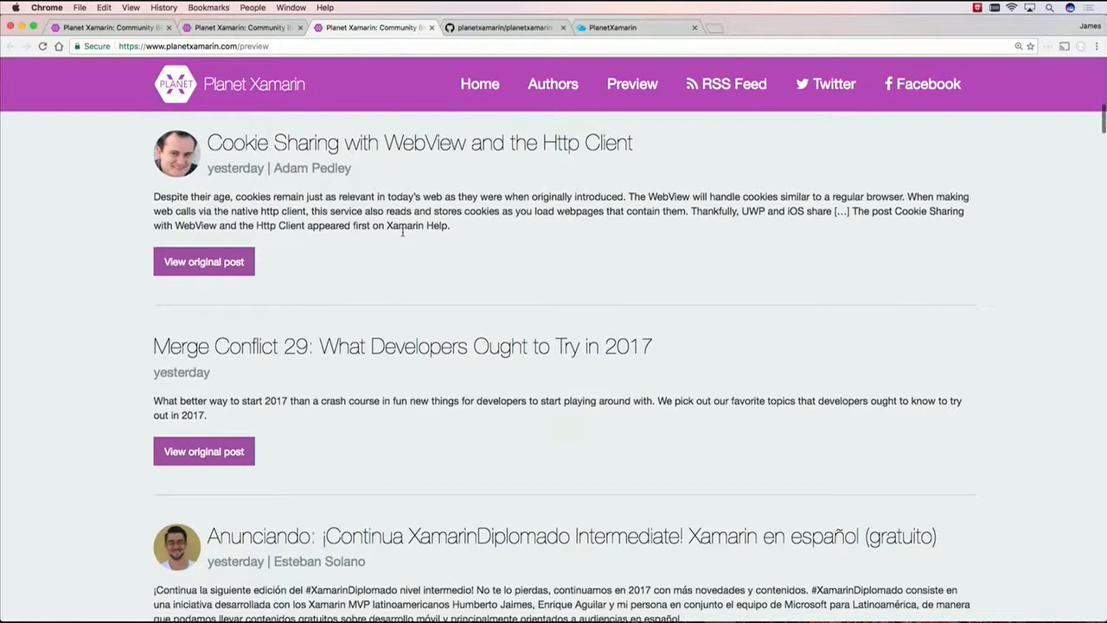
pyautogui.scroll(-3)
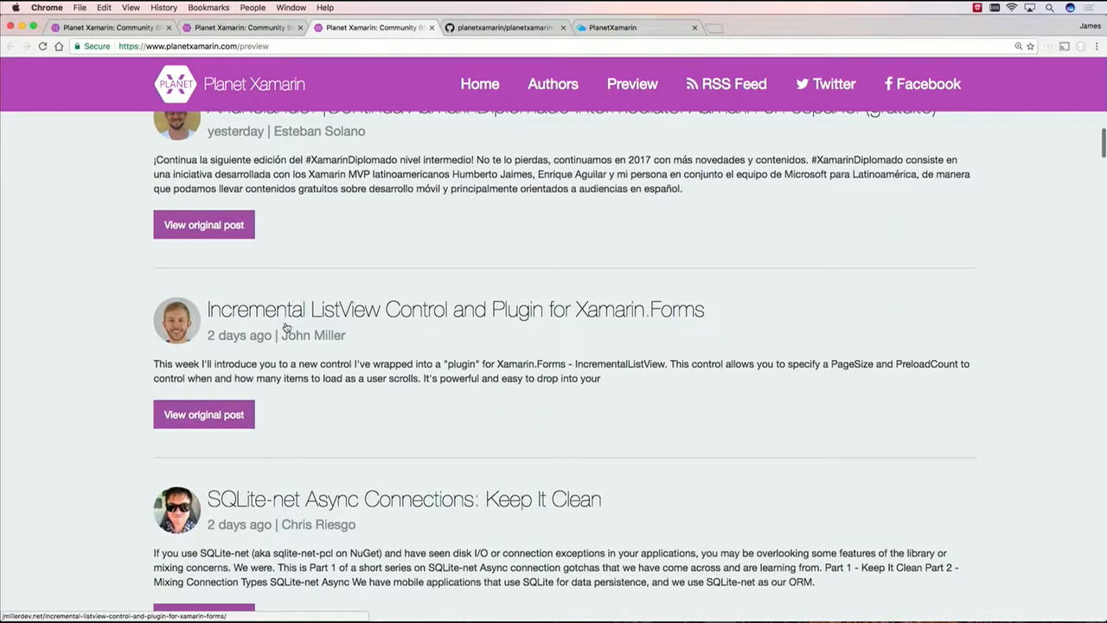
pyautogui.moveTo(355, 320)
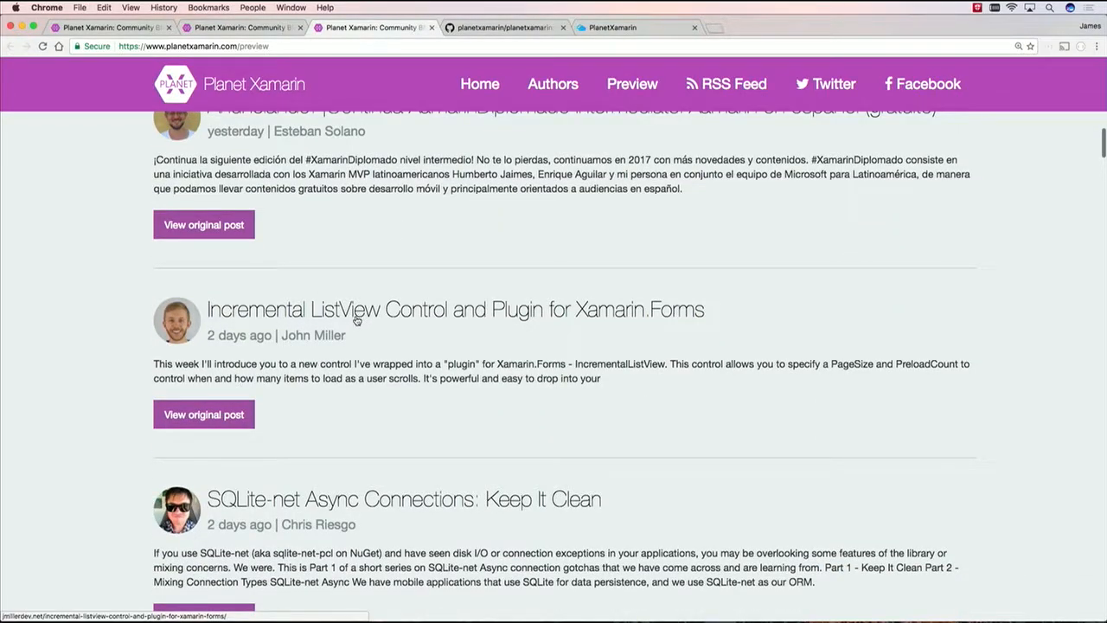
pyautogui.scroll(3)
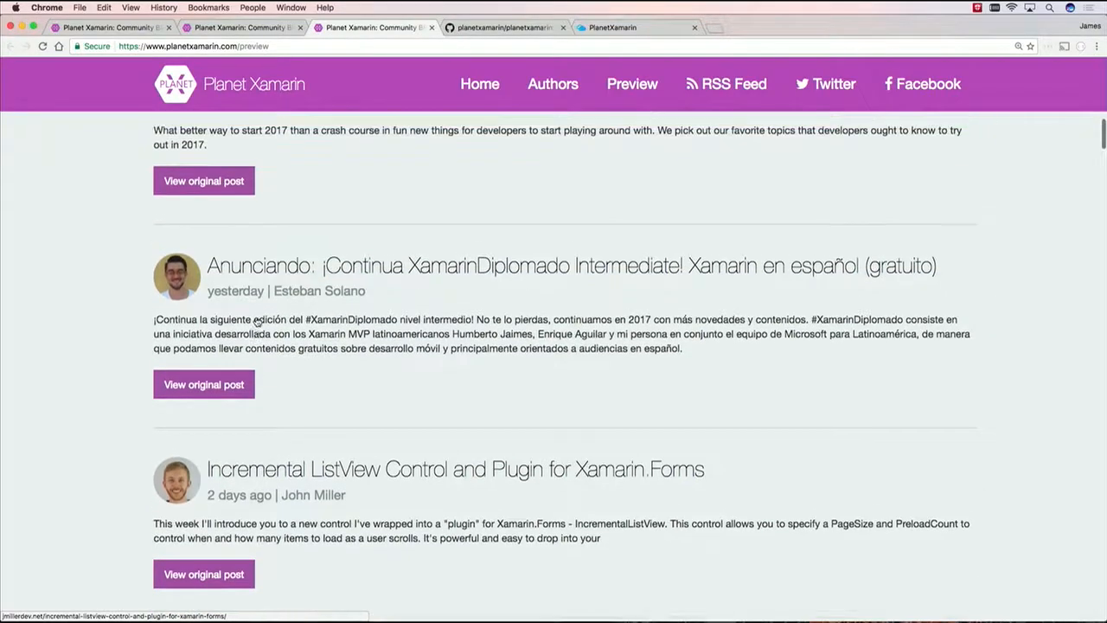
pyautogui.scroll(3)
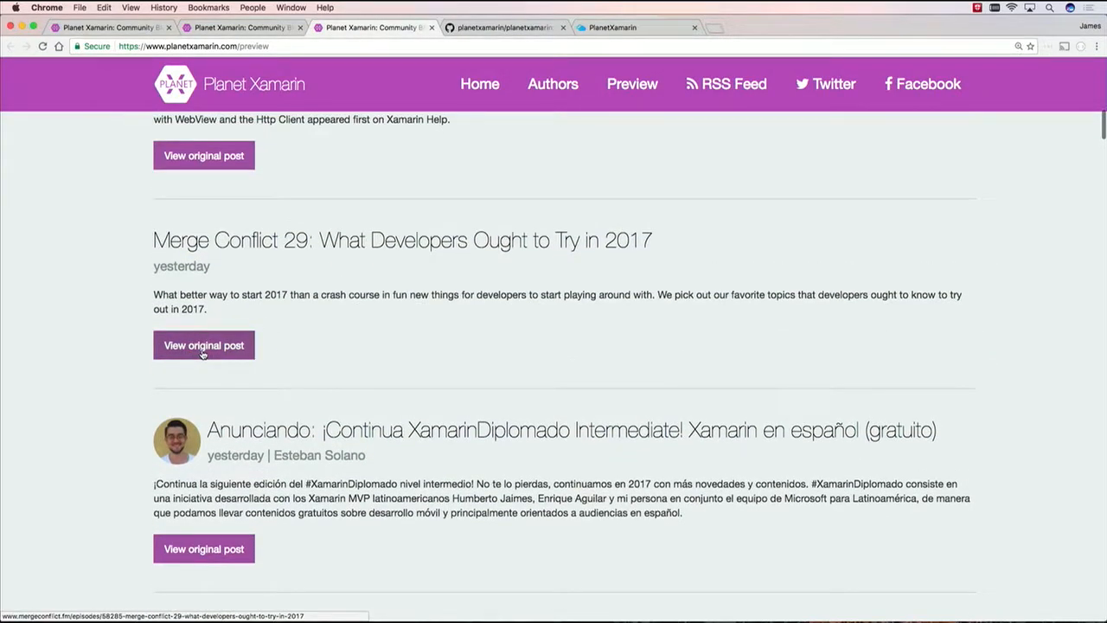
# View the original Merge Conflict 29 episode post, then show the Planet Xamarin GitHub README
pyautogui.click(203, 345)
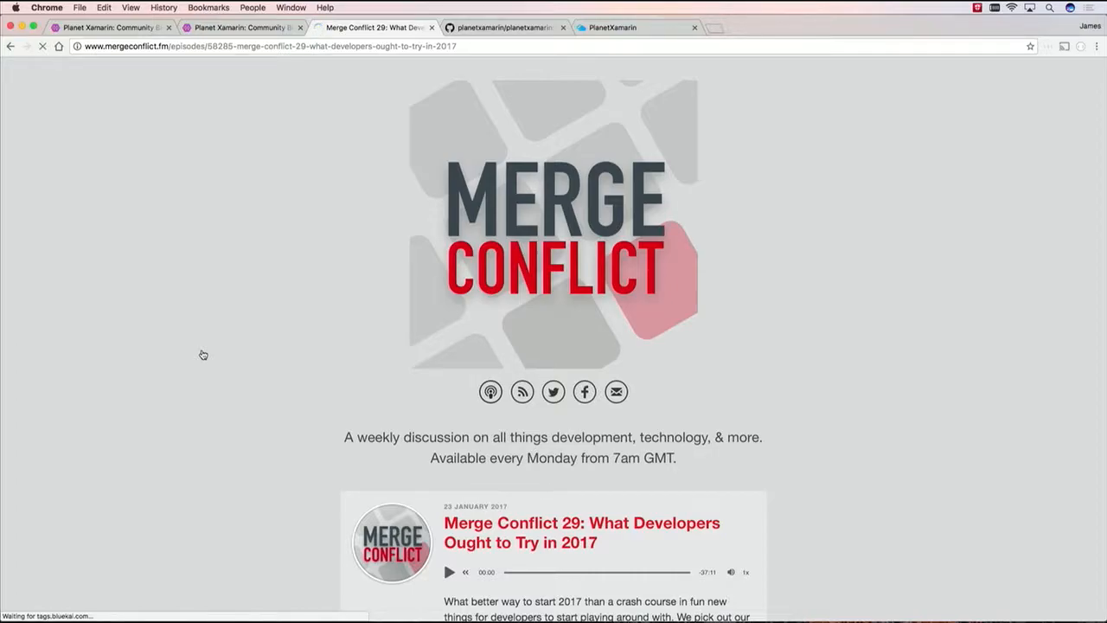
pyautogui.scroll(-3)
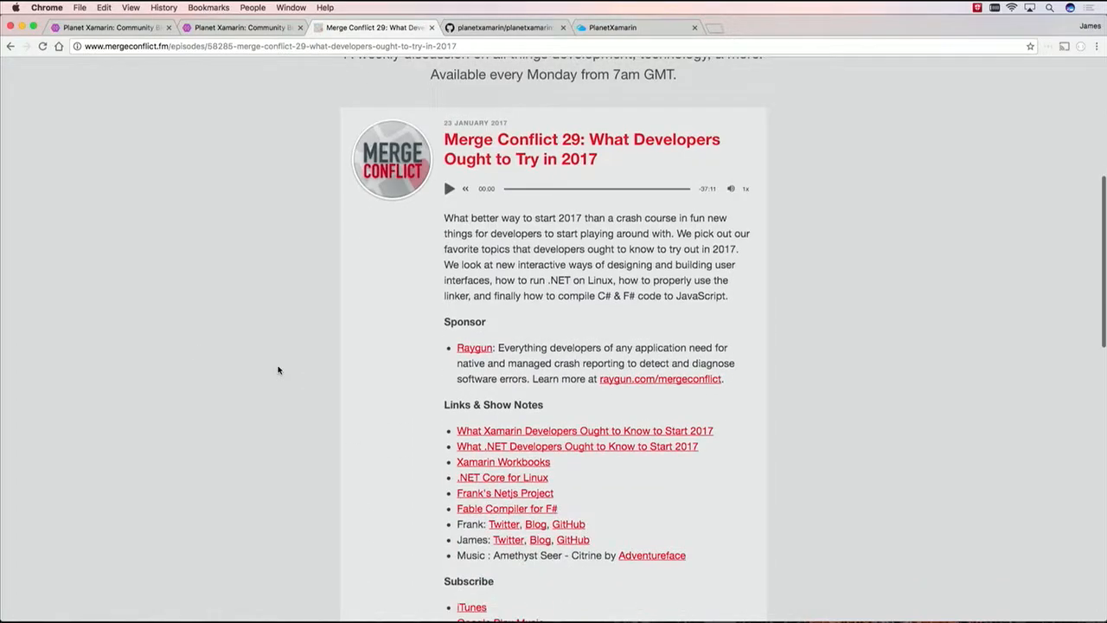
pyautogui.scroll(3)
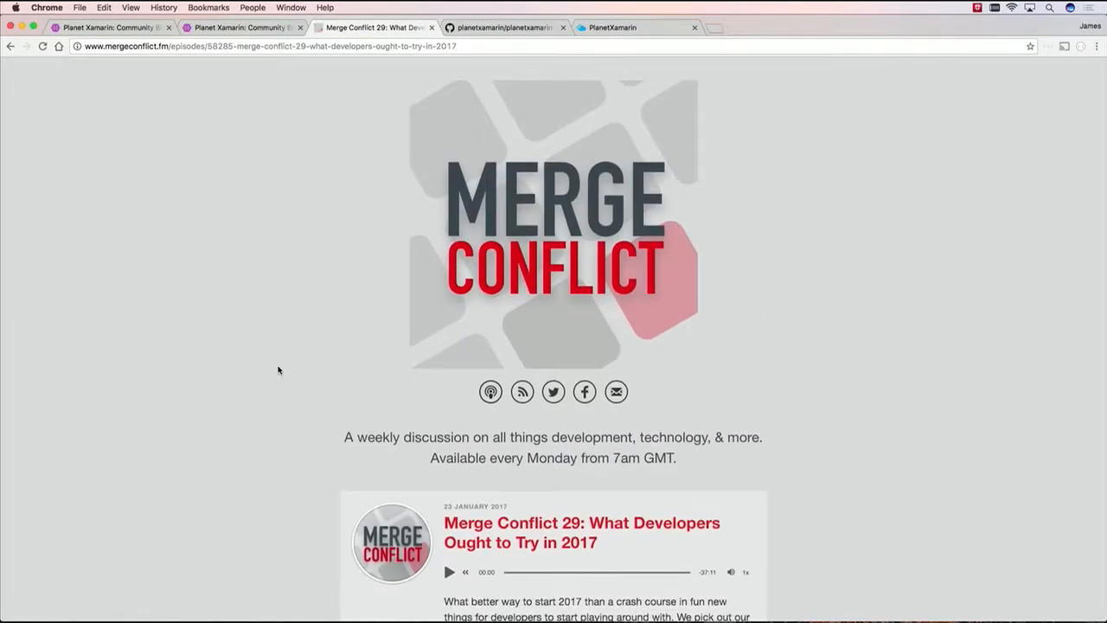
pyautogui.click(502, 27)
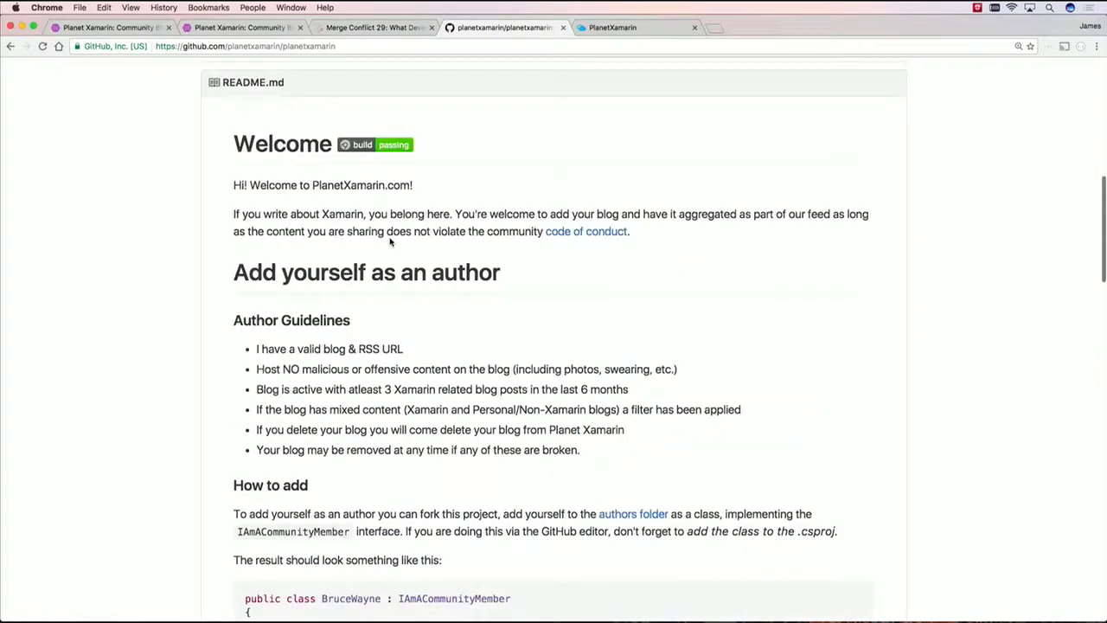
# Return to the Planet Xamarin home page and scroll to the Already an author section
pyautogui.click(111, 26)
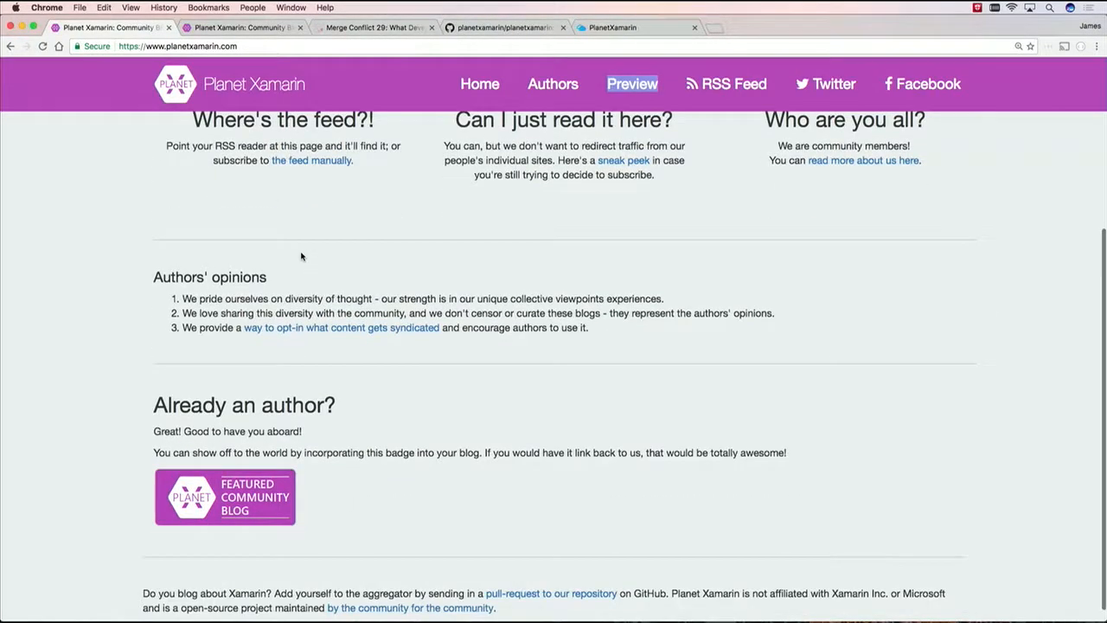
pyautogui.scroll(-3)
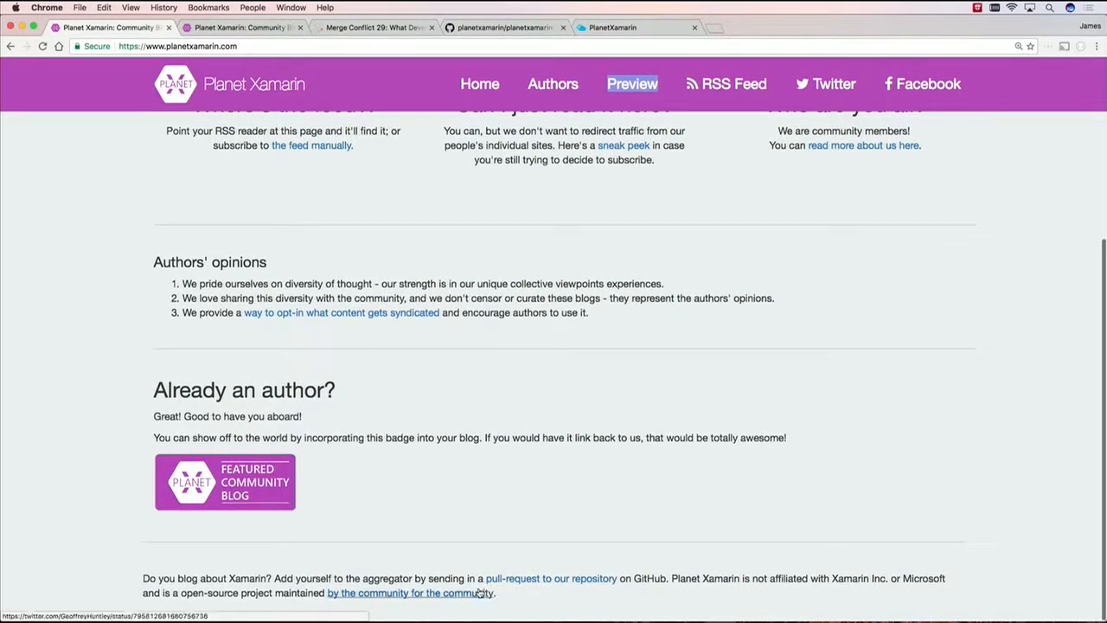
pyautogui.moveTo(551, 578)
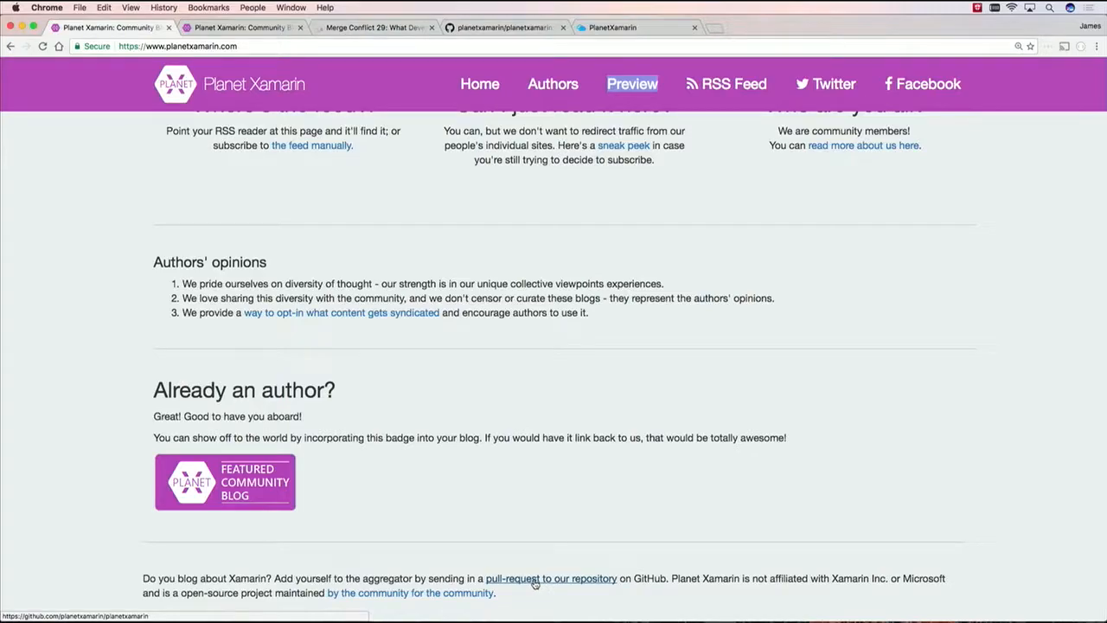
# Open the GitHub repository and read down to the example author class properties
pyautogui.click(551, 578)
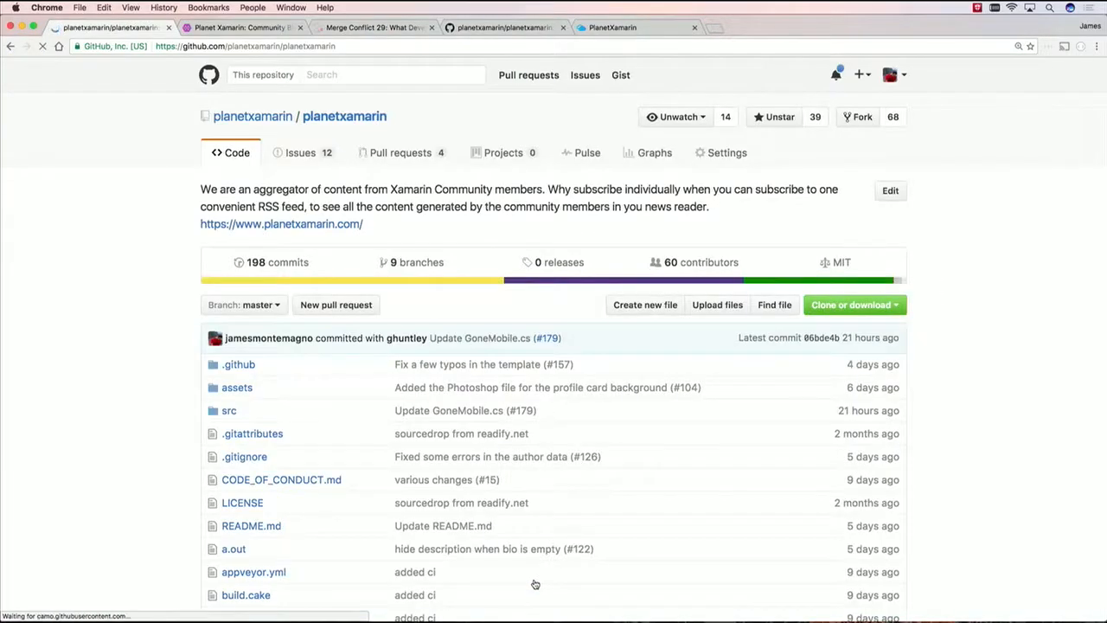
pyautogui.scroll(-3)
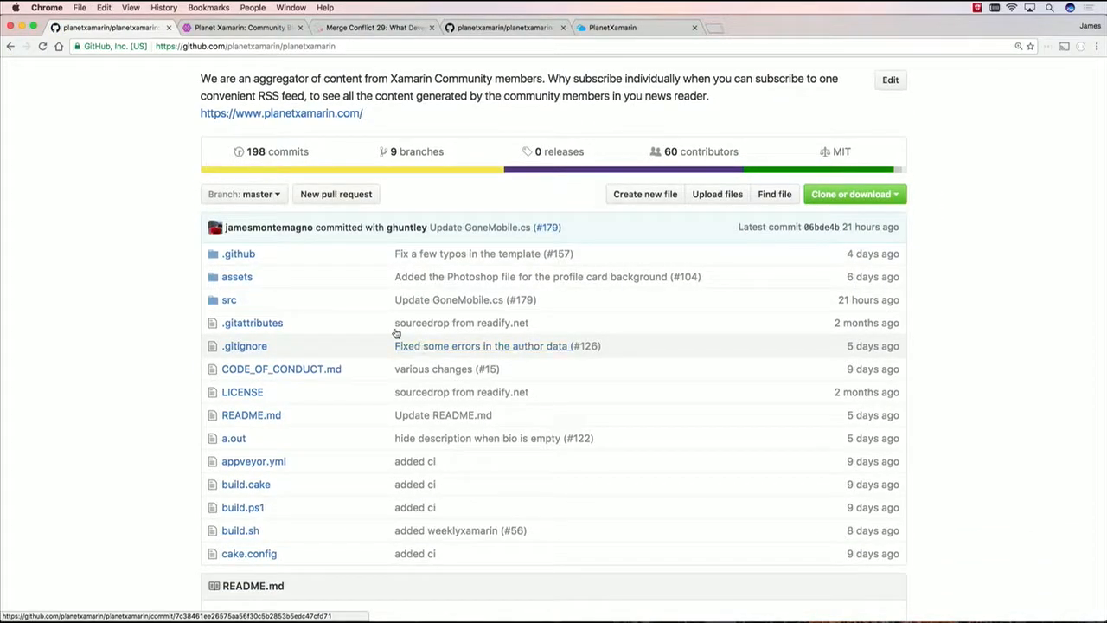
pyautogui.moveTo(268, 372)
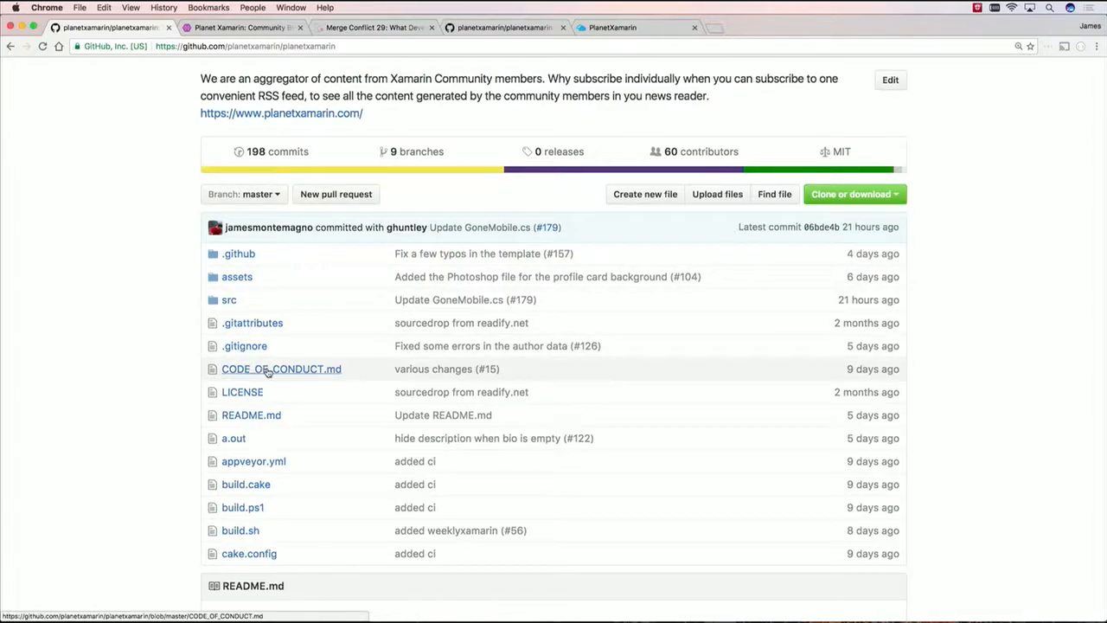
pyautogui.scroll(-3)
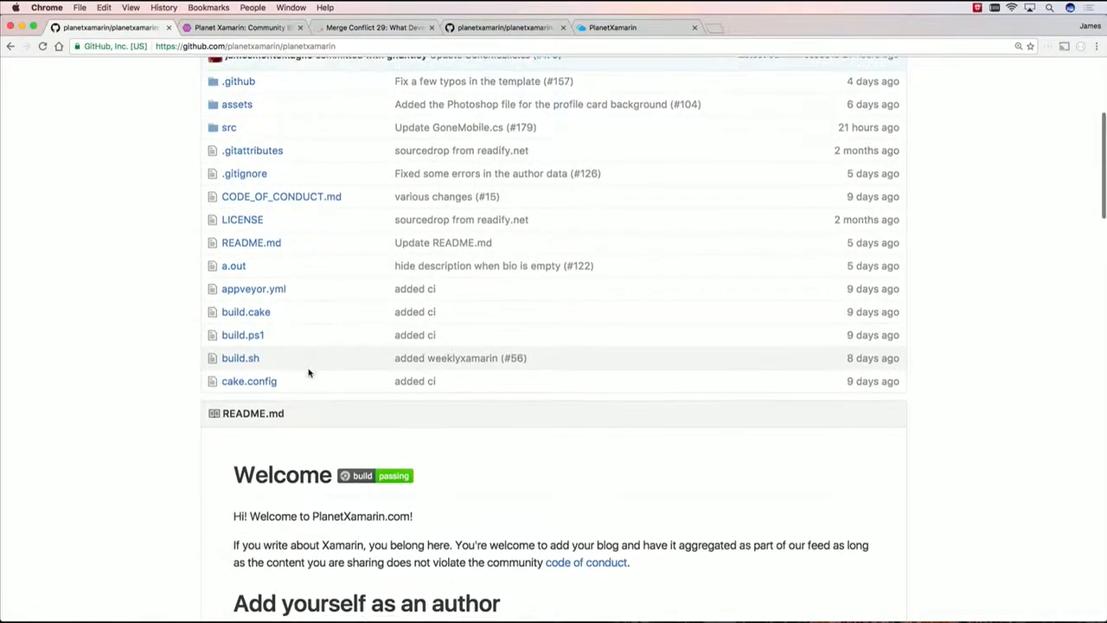
pyautogui.scroll(-3)
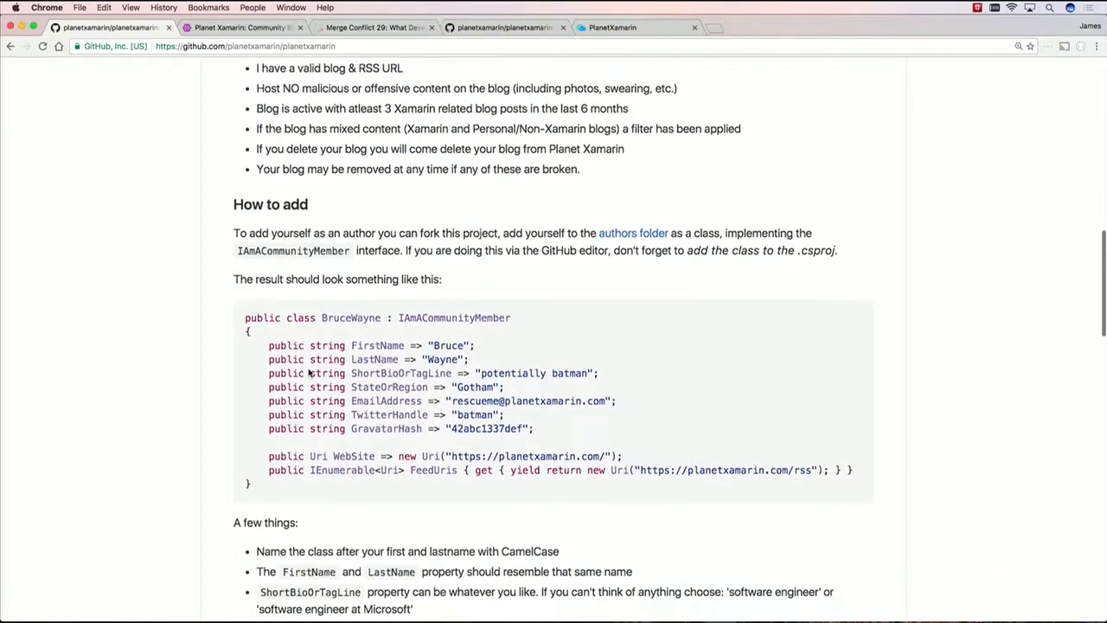
pyautogui.scroll(-3)
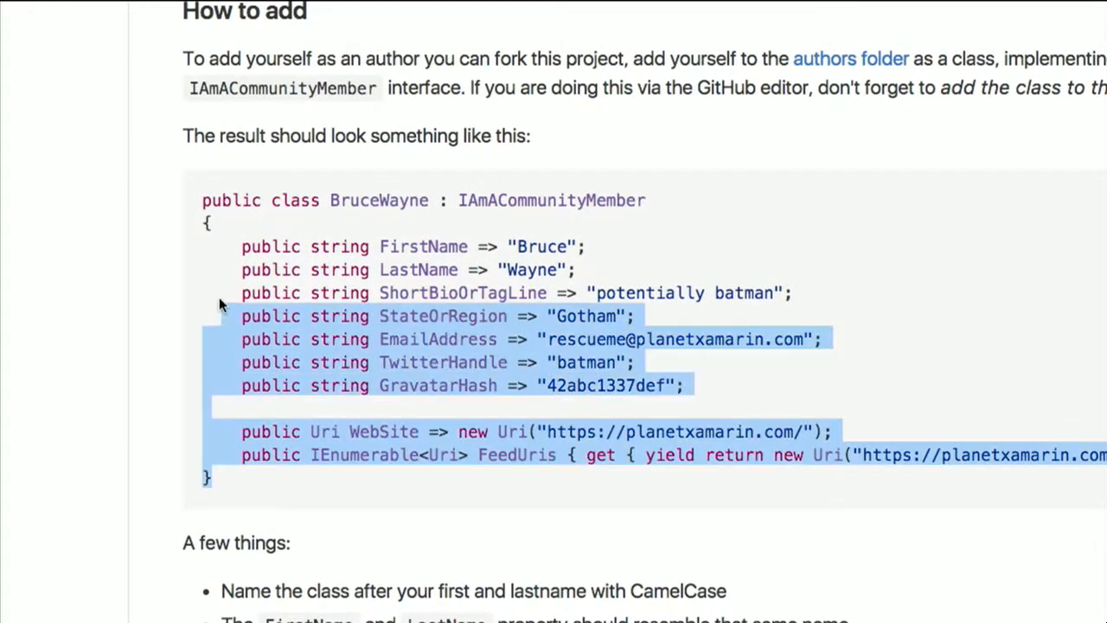
pyautogui.moveTo(219, 303); pyautogui.dragTo(605, 211)
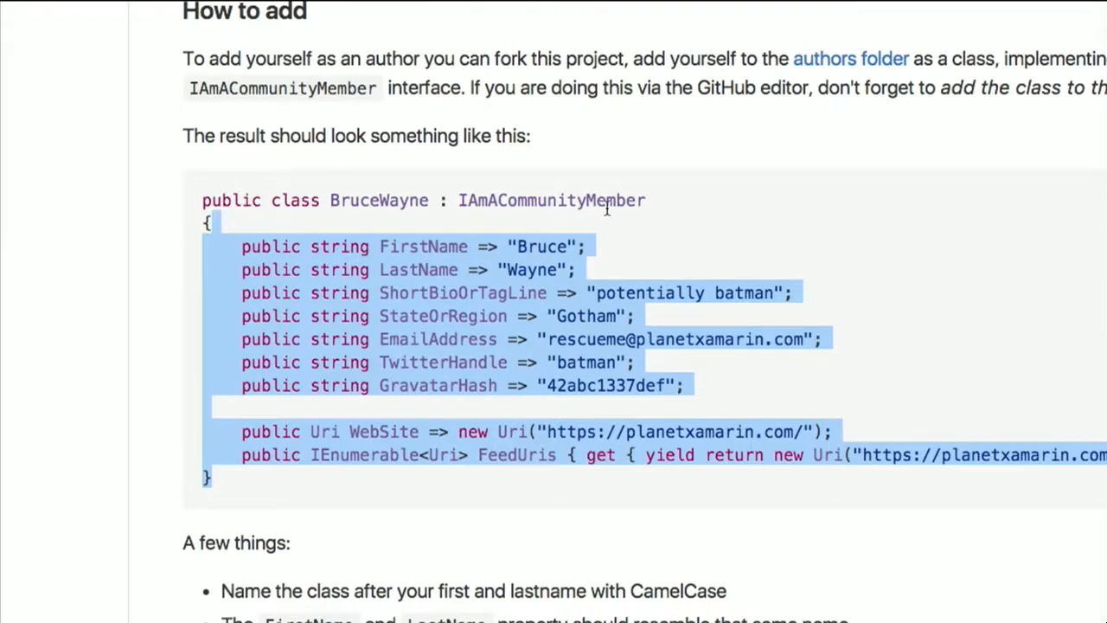
# Read on through the IFilterMyBlogPosts filter sample to the pull-request section
pyautogui.scroll(-3)
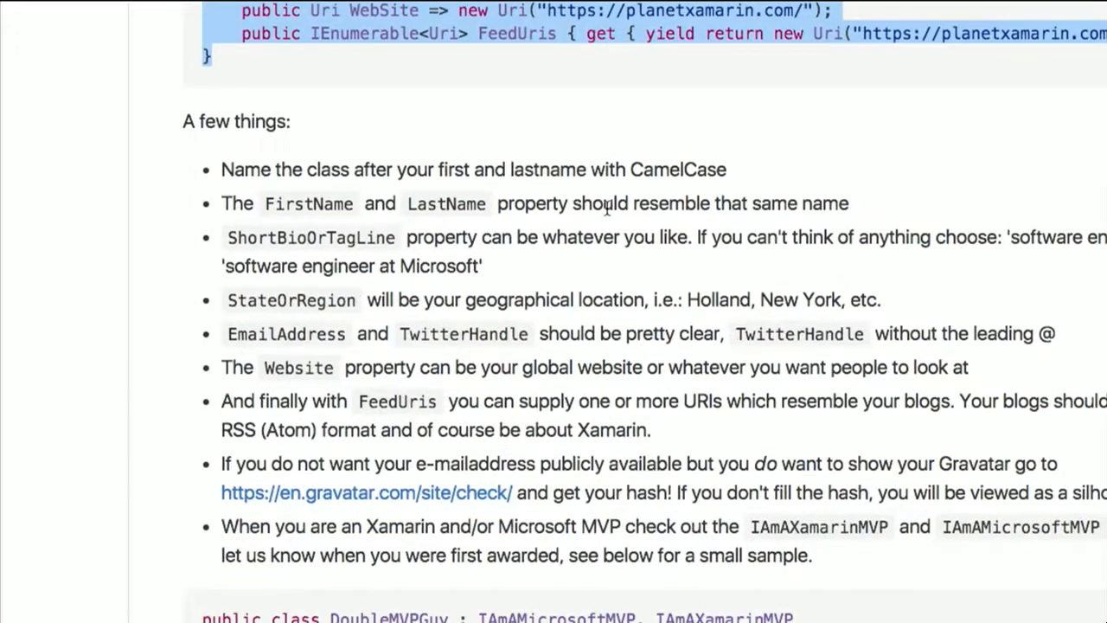
pyautogui.scroll(-3)
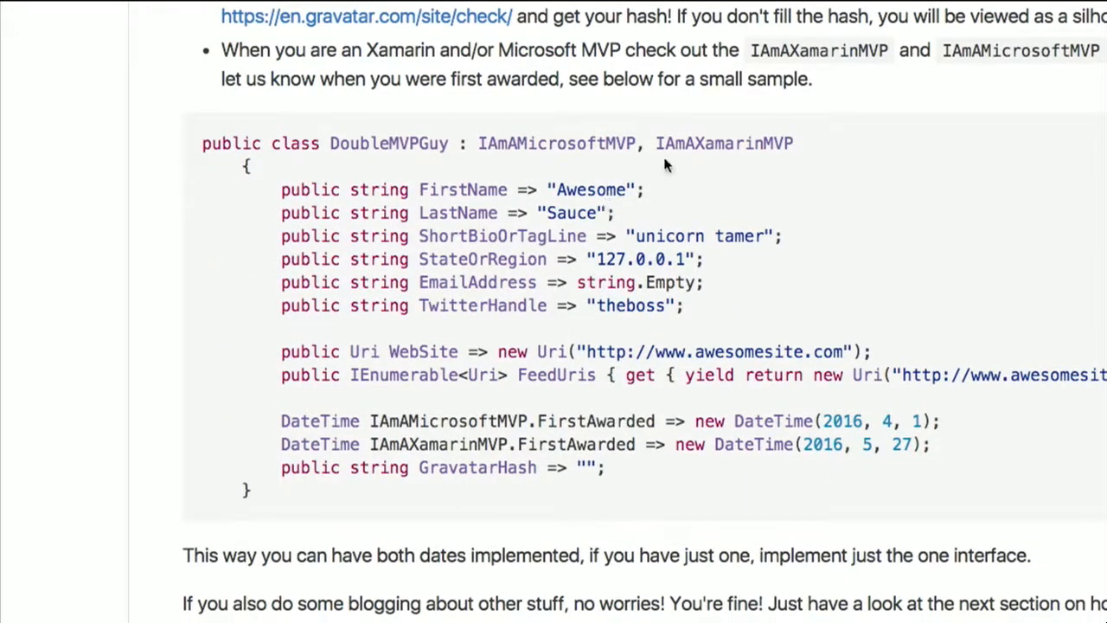
pyautogui.moveTo(609, 143)
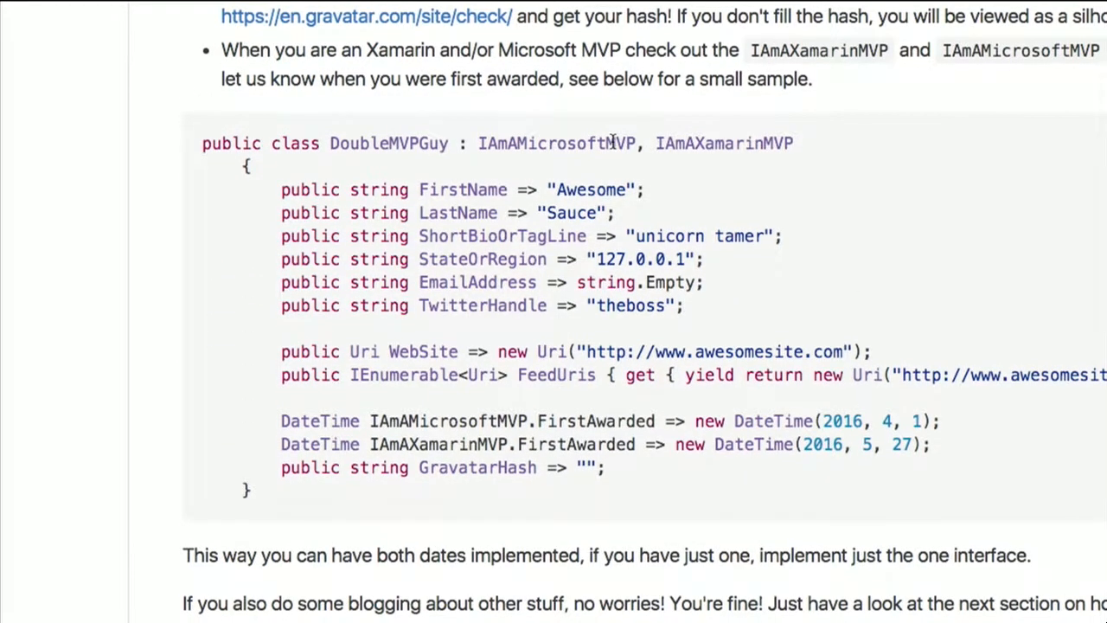
pyautogui.scroll(-3)
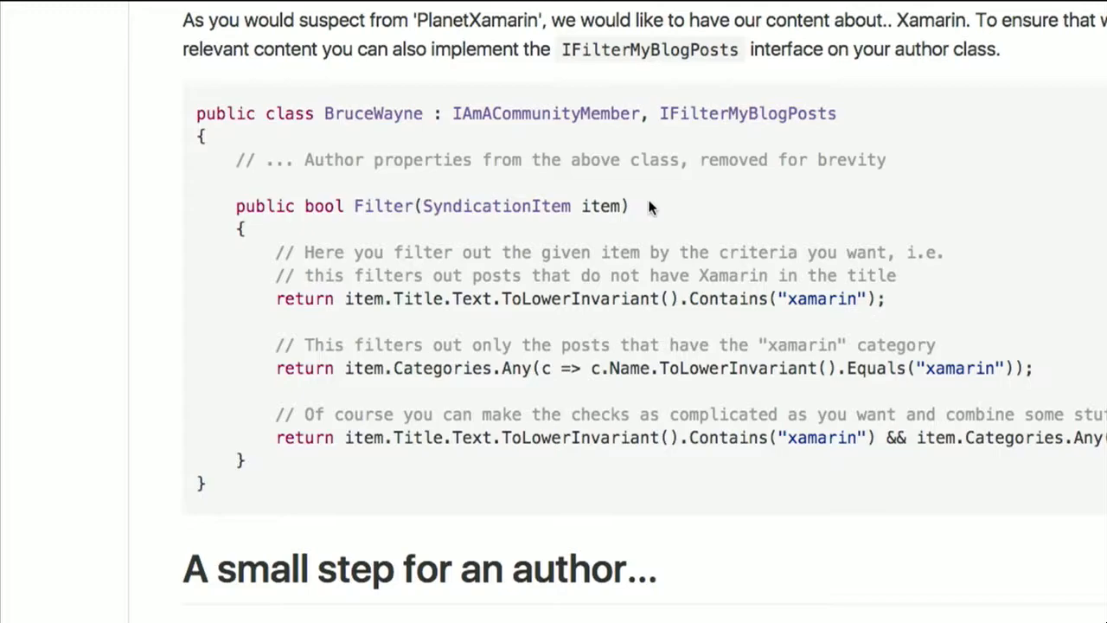
pyautogui.moveTo(715, 151)
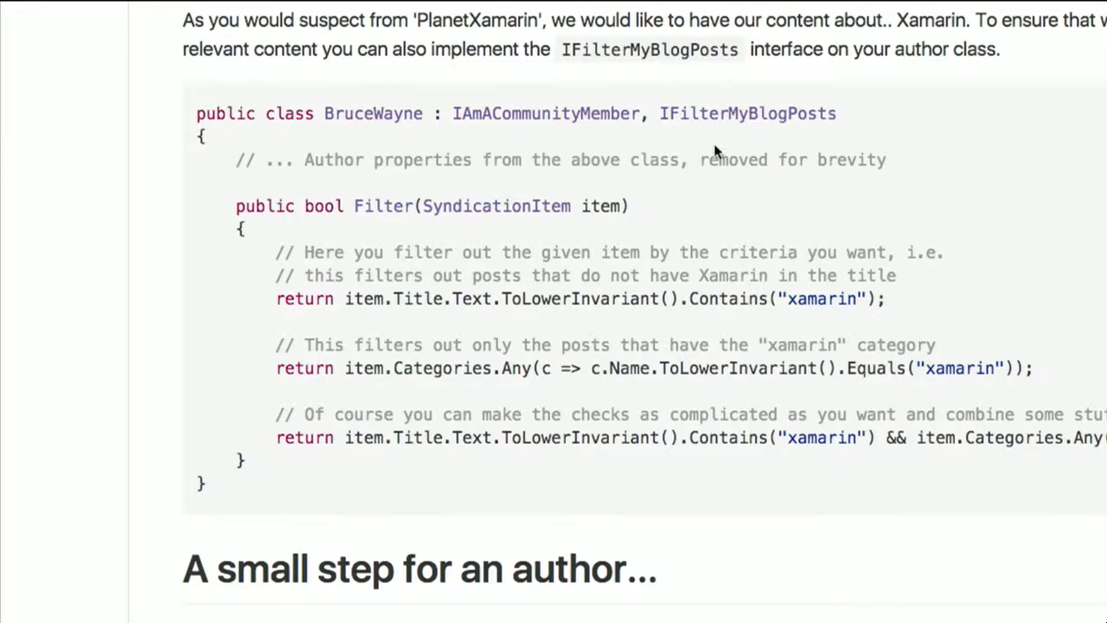
pyautogui.doubleClick(747, 113)
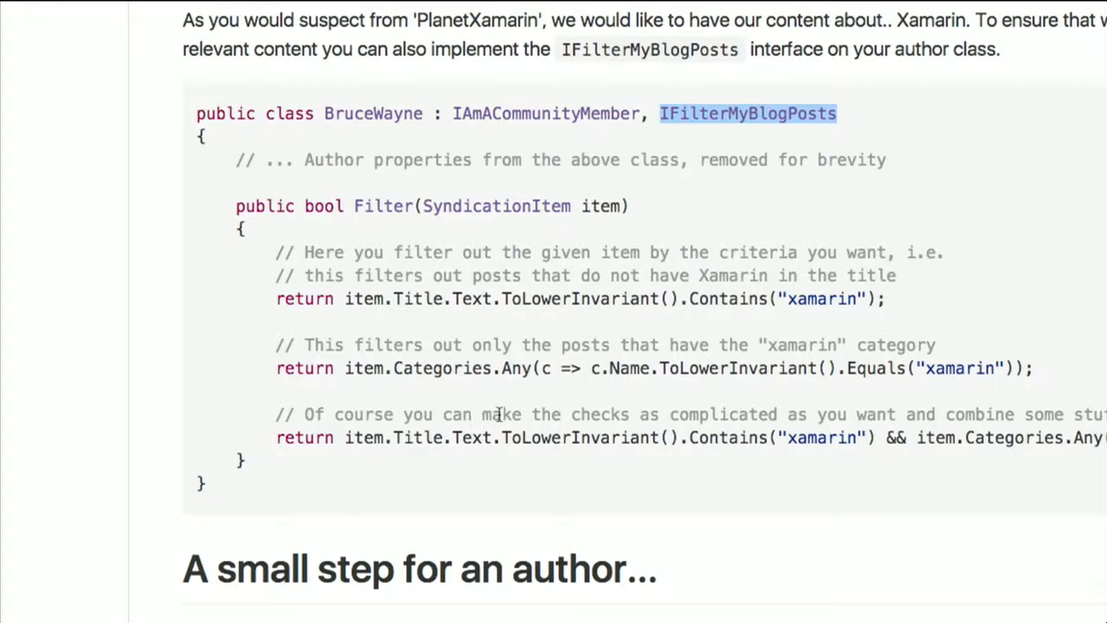
pyautogui.hscroll(3)
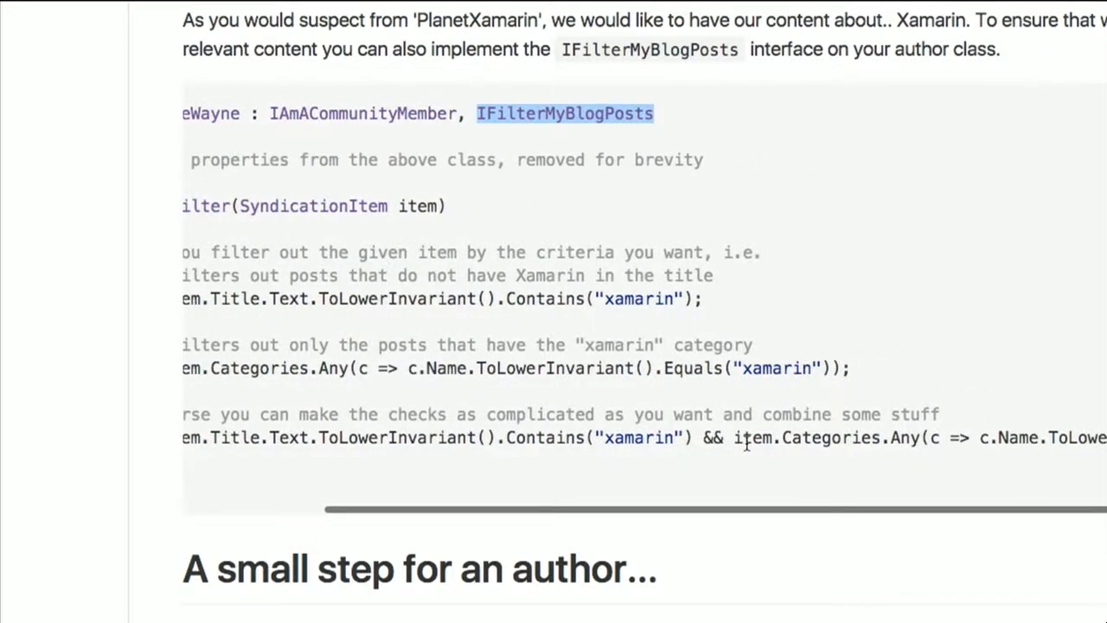
pyautogui.hscroll(-3)
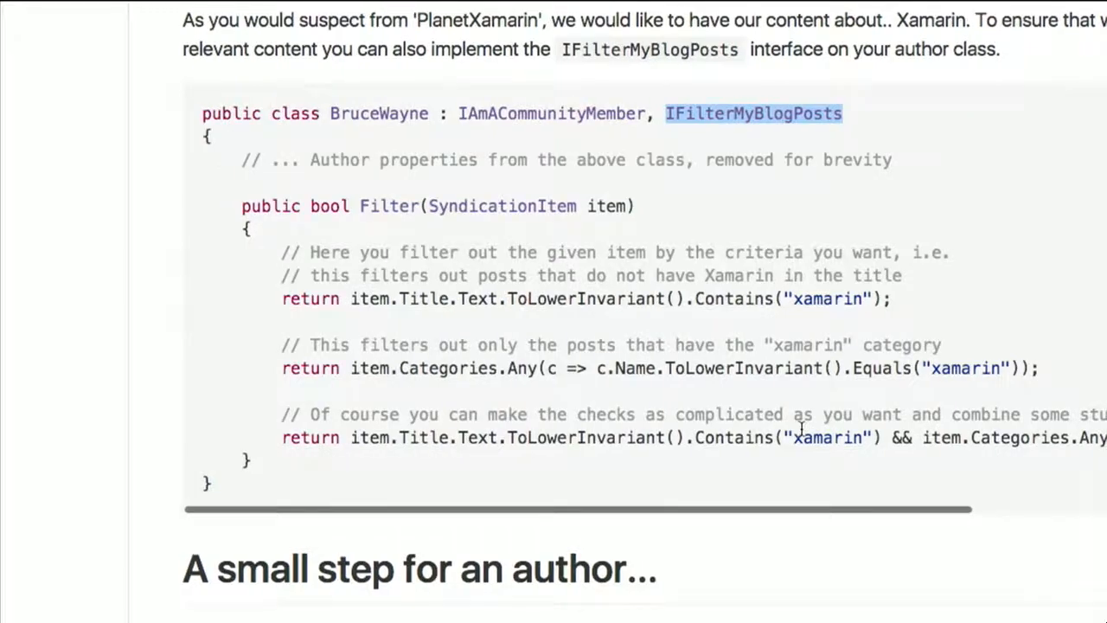
pyautogui.scroll(-3)
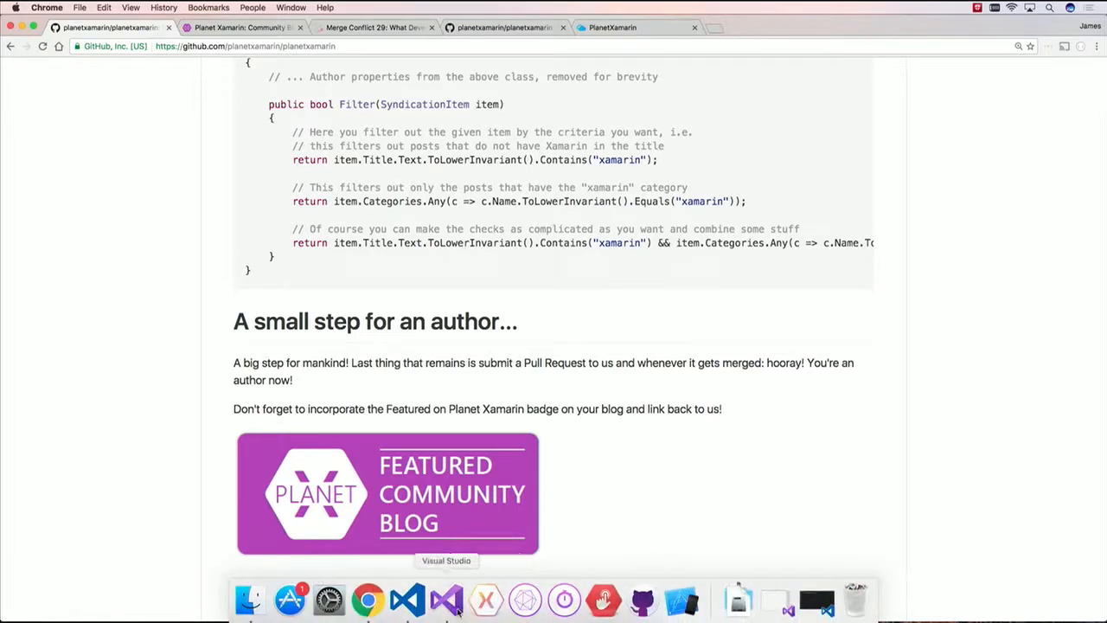
# Open JamesMontemagno.cs from Authors, point out its RSS feed, and expand Views > Preview
pyautogui.click(447, 599)
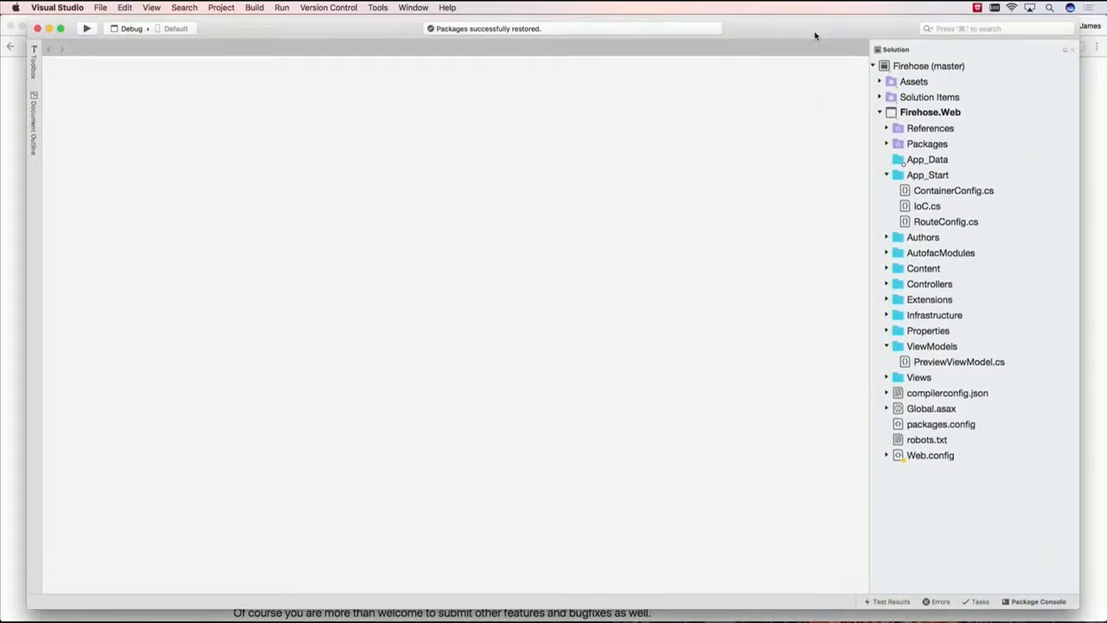
pyautogui.click(885, 237)
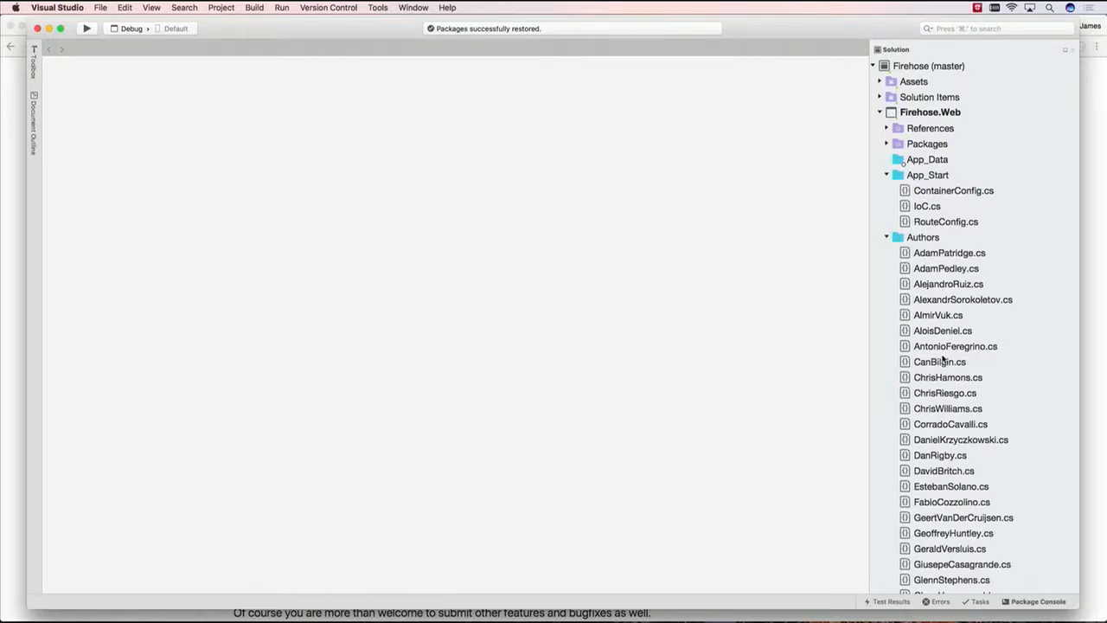
pyautogui.scroll(-3)
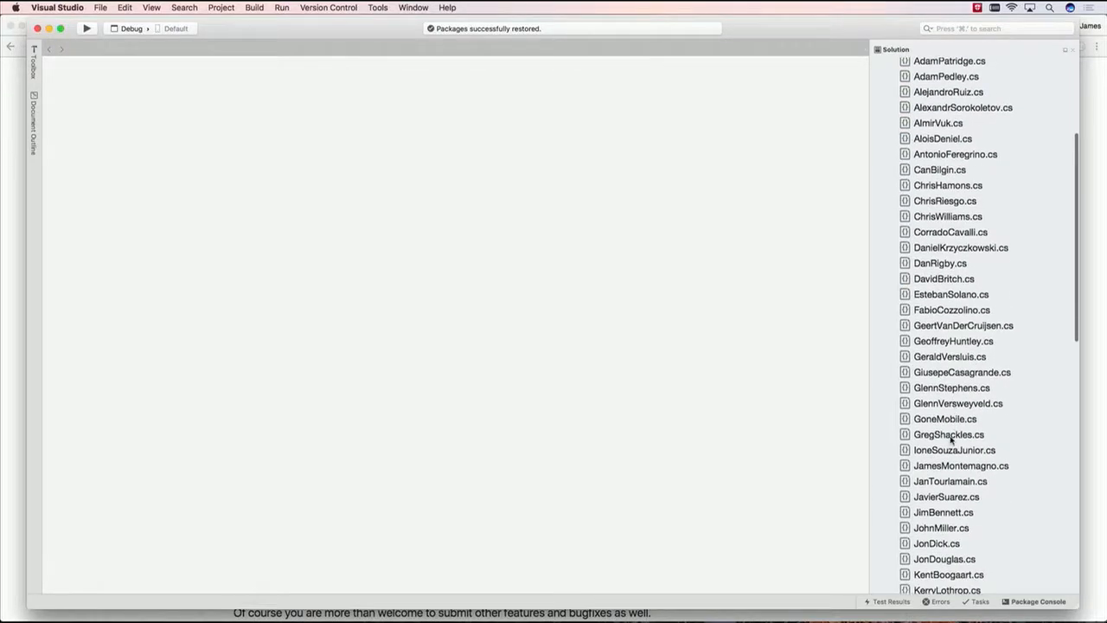
pyautogui.doubleClick(960, 466)
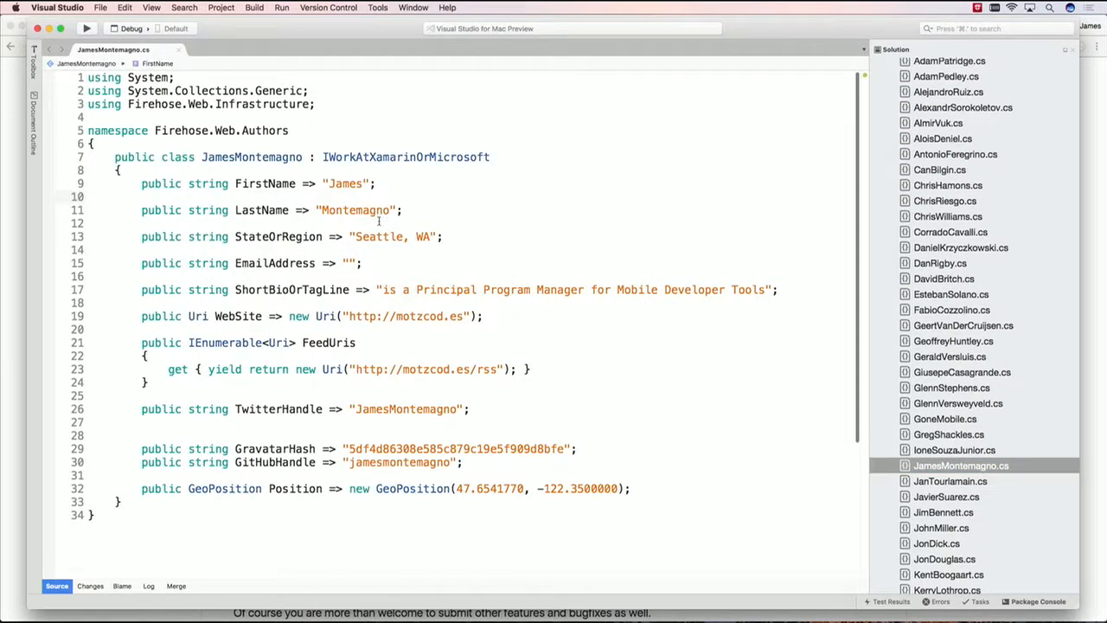
pyautogui.click(346, 209)
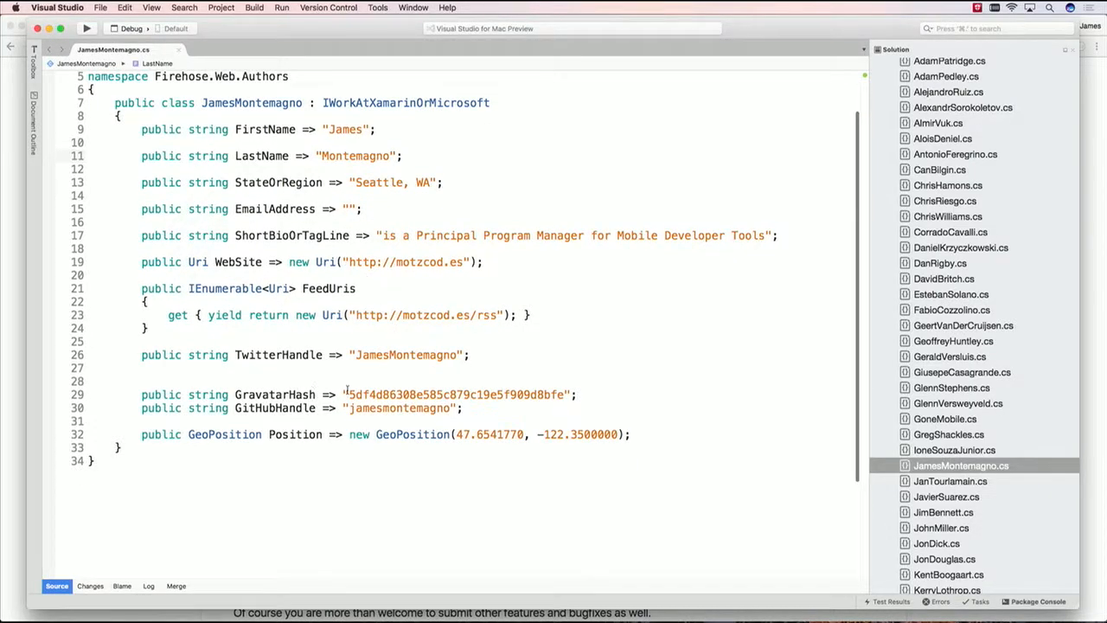
pyautogui.click(324, 156)
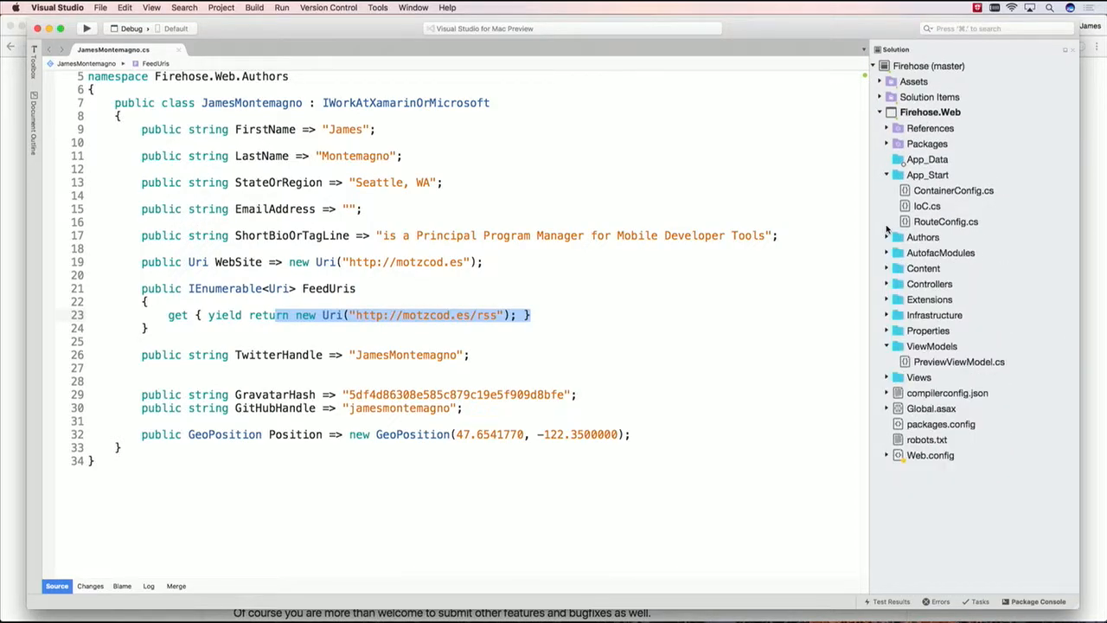
pyautogui.moveTo(934, 368)
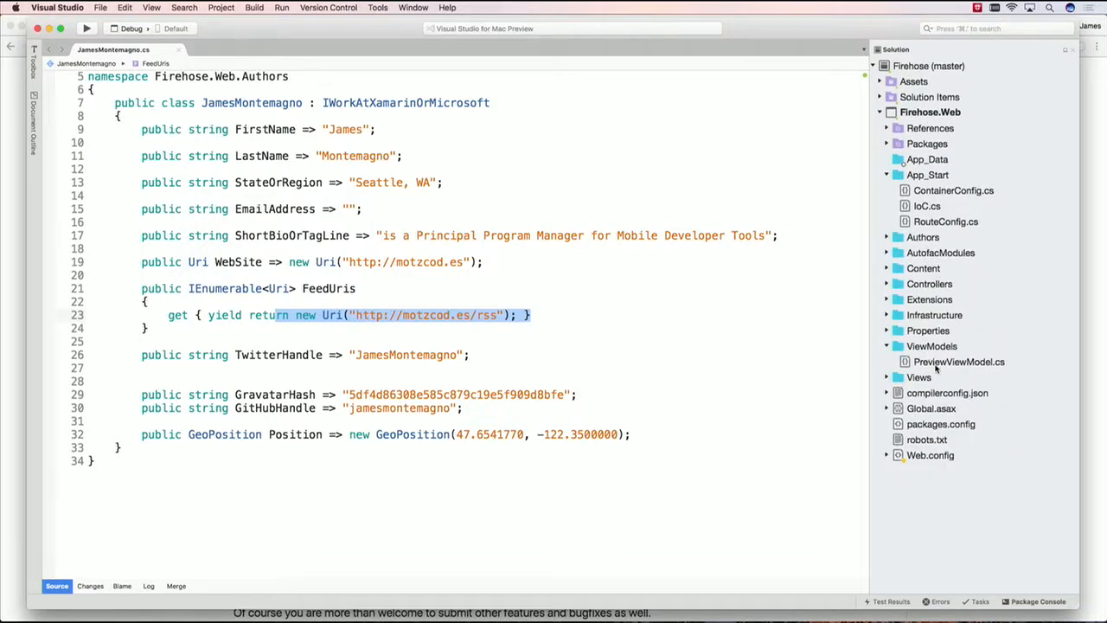
pyautogui.click(897, 377)
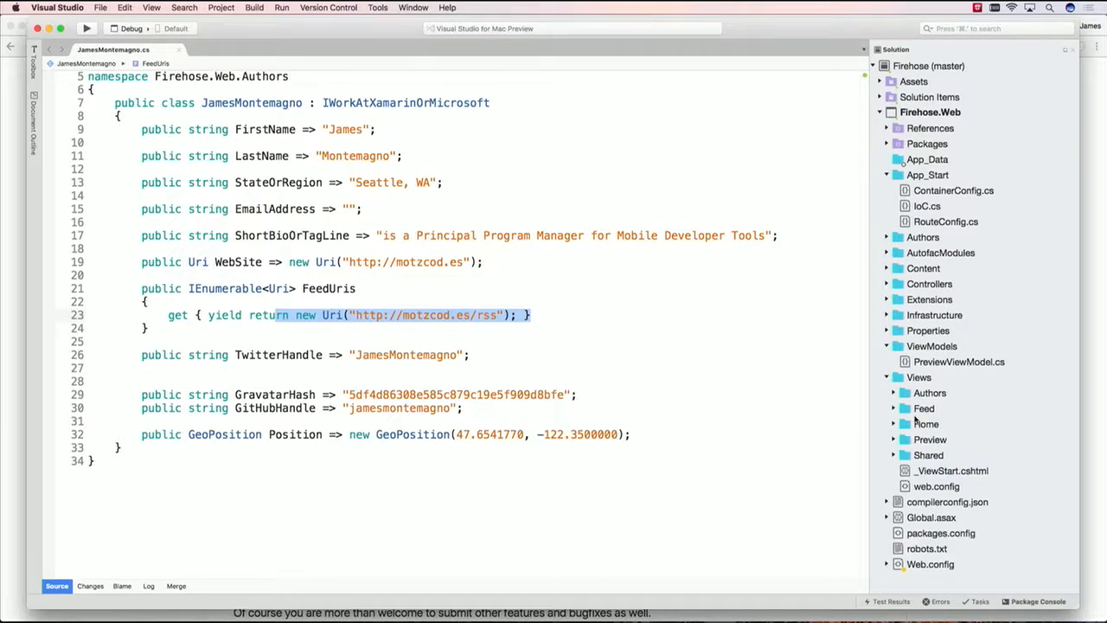
pyautogui.click(930, 439)
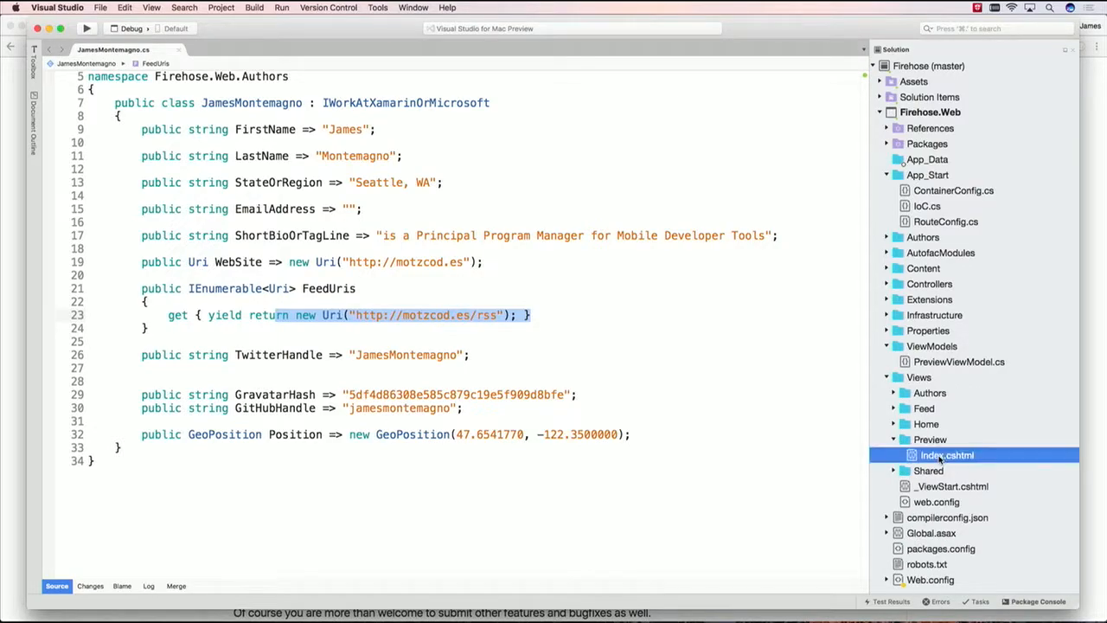
# Open Views/Preview/Index.cshtml and read down to the feed item footer markup
pyautogui.doubleClick(946, 454)
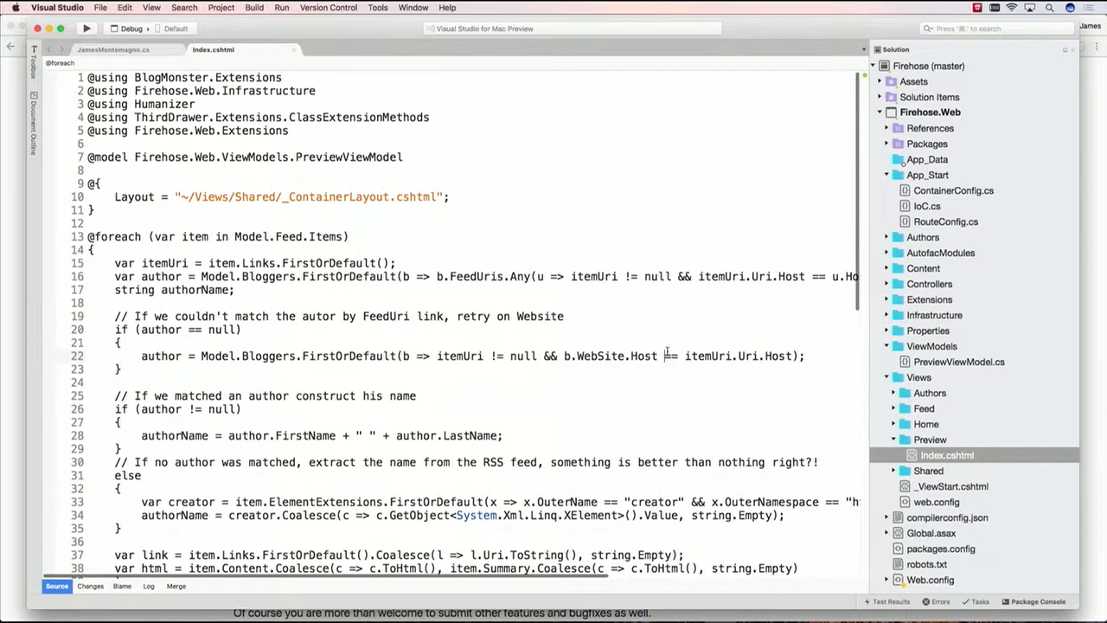
pyautogui.scroll(-3)
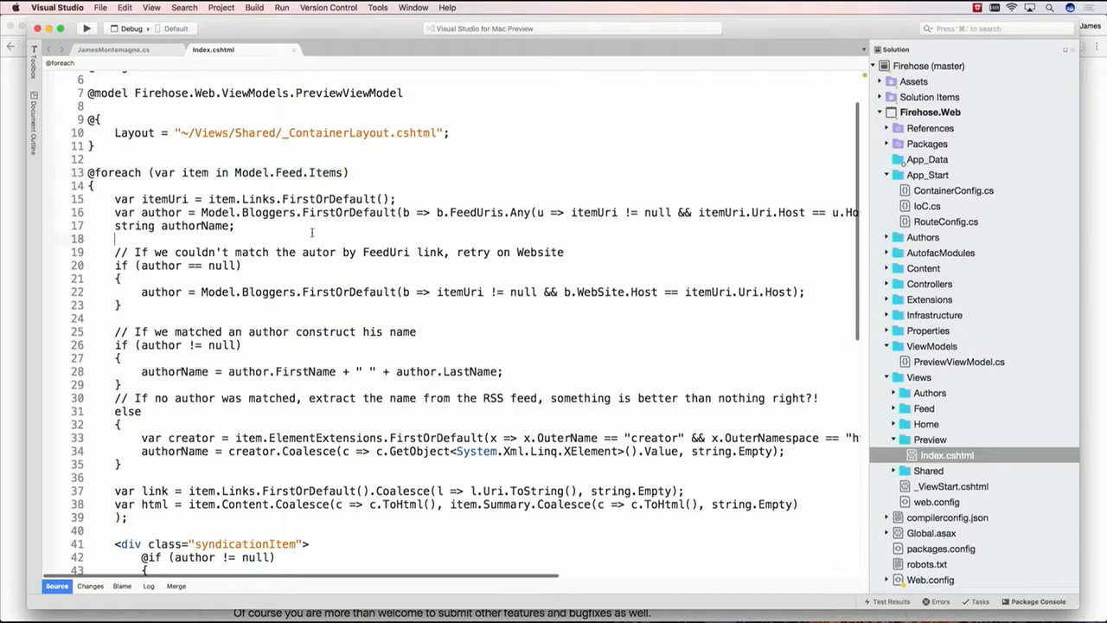
pyautogui.scroll(-3)
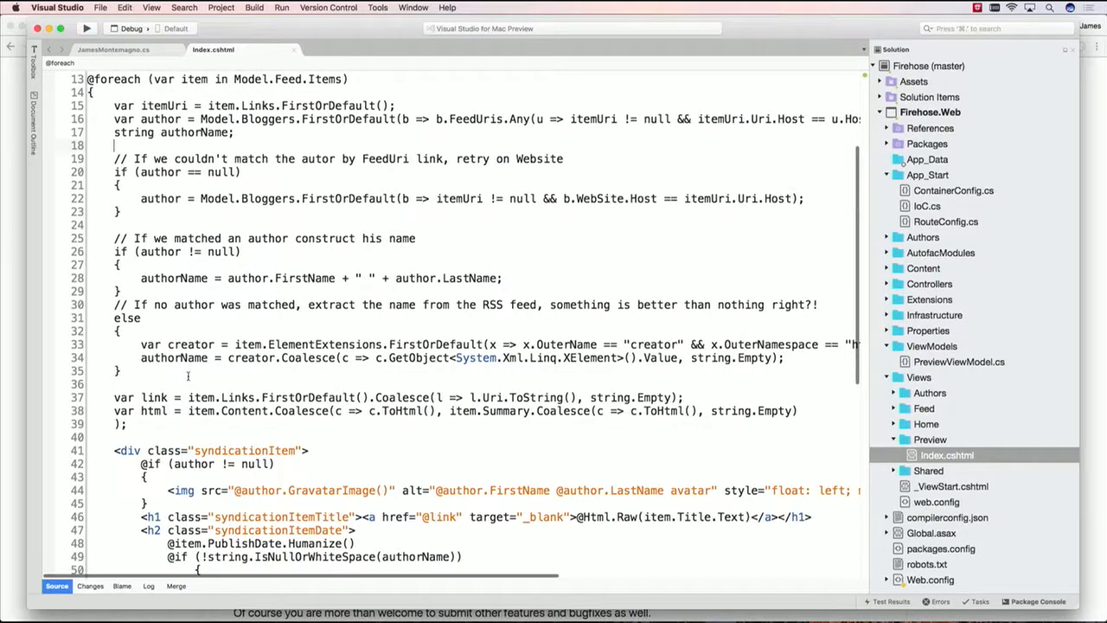
pyautogui.scroll(-3)
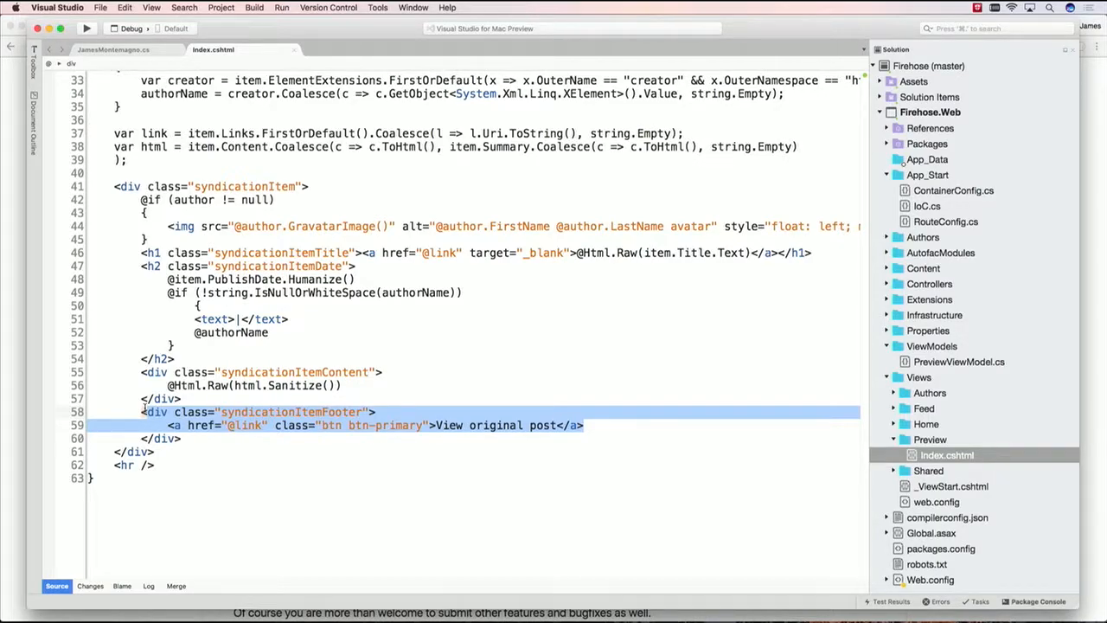
pyautogui.moveTo(721, 363)
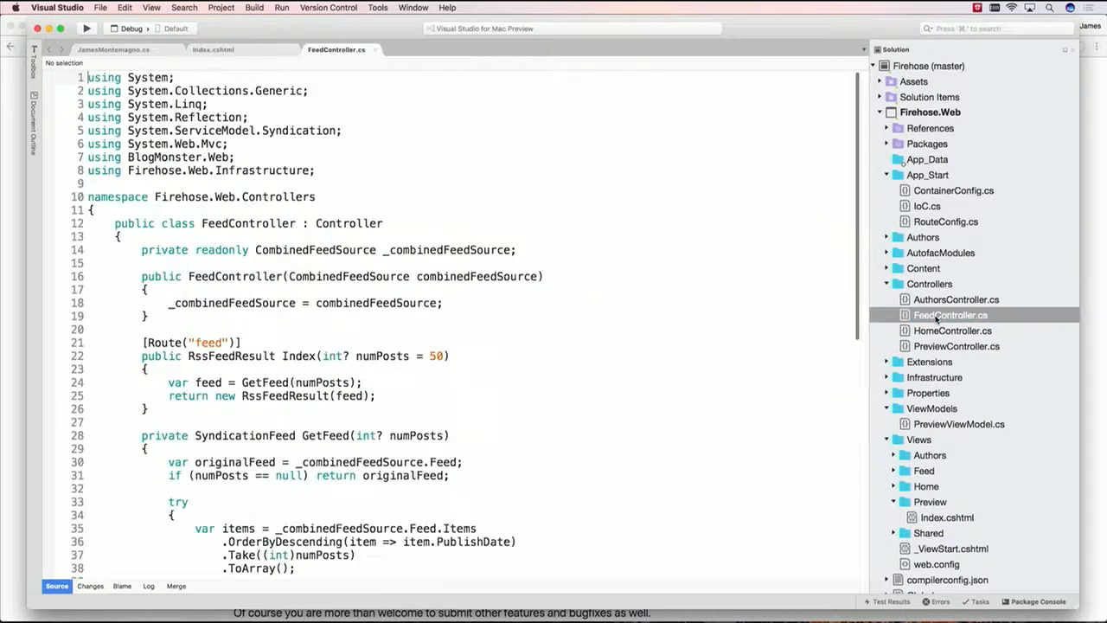
# Scroll through FeedController.cs to read the GetFeed method that trims the combined feed
pyautogui.scroll(-3)
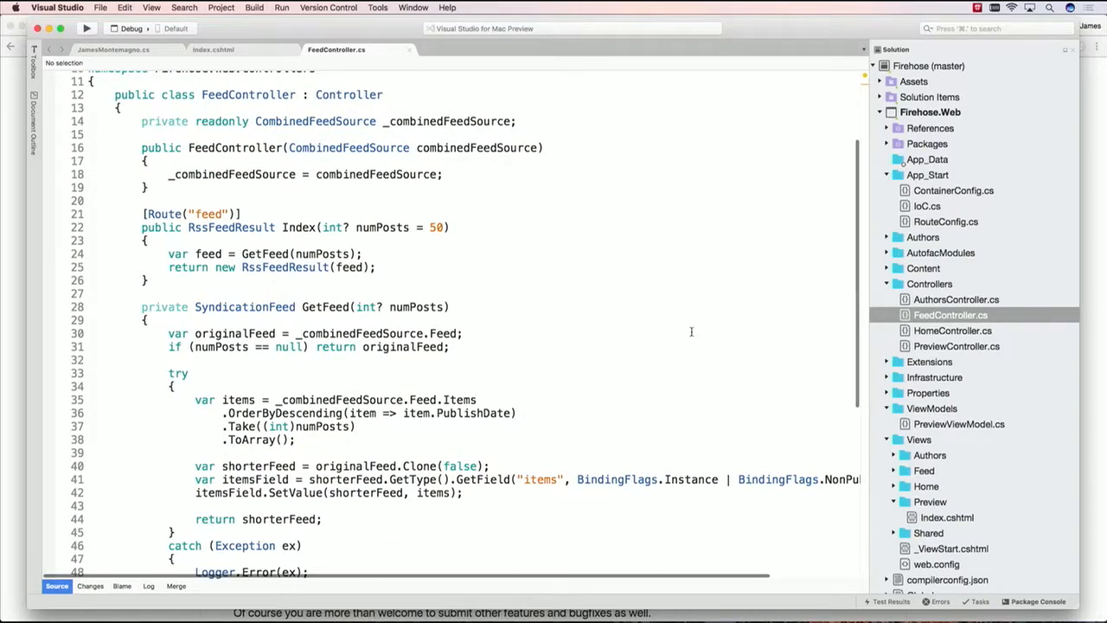
pyautogui.scroll(-3)
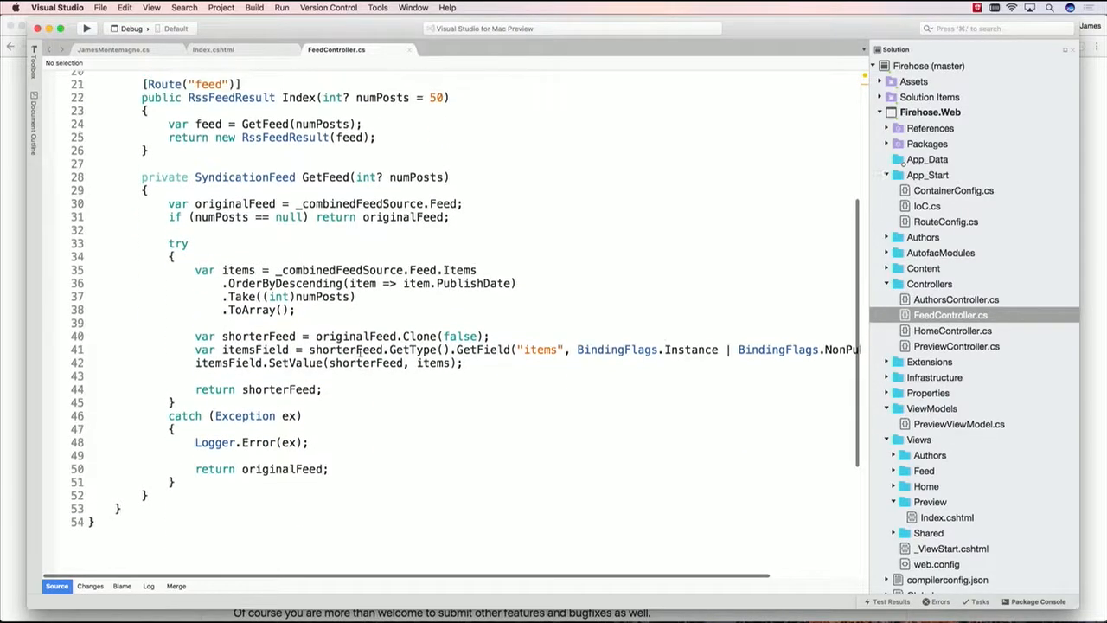
pyautogui.scroll(3)
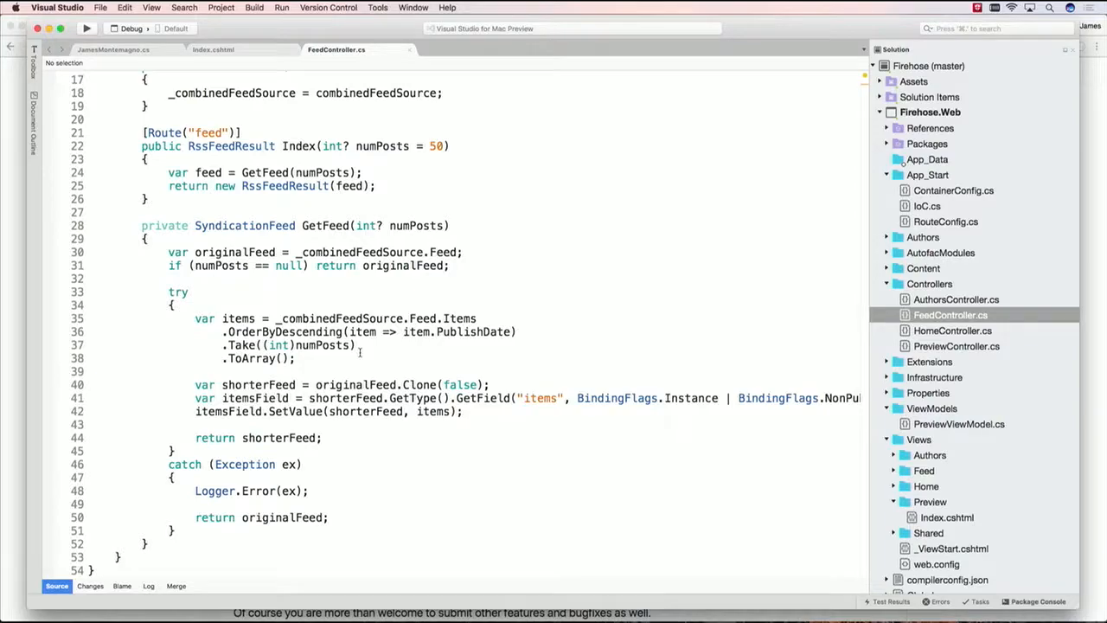
pyautogui.moveTo(522, 322)
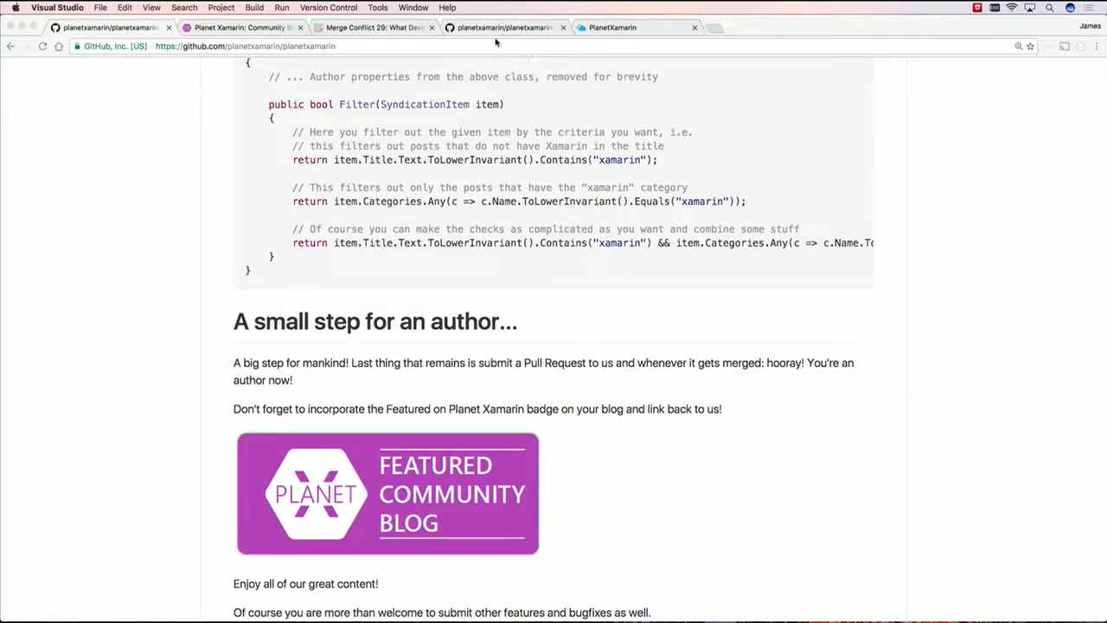
# Switch to the PlanetXamarin Azure dashboard and open the communityplanetxamarin web app
pyautogui.click(611, 27)
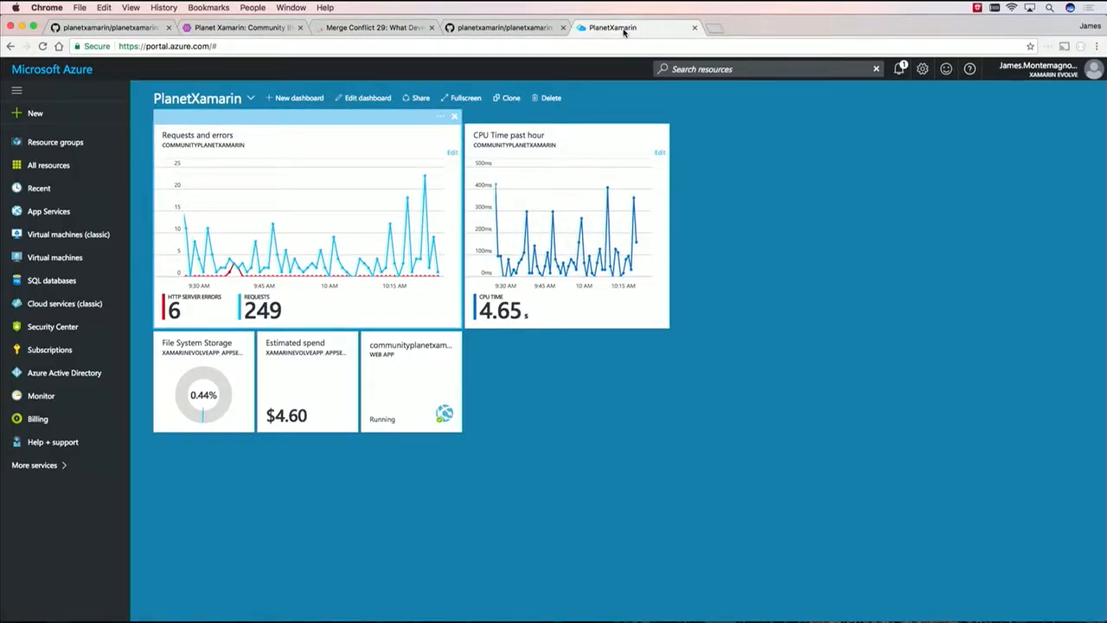
pyautogui.click(1096, 47)
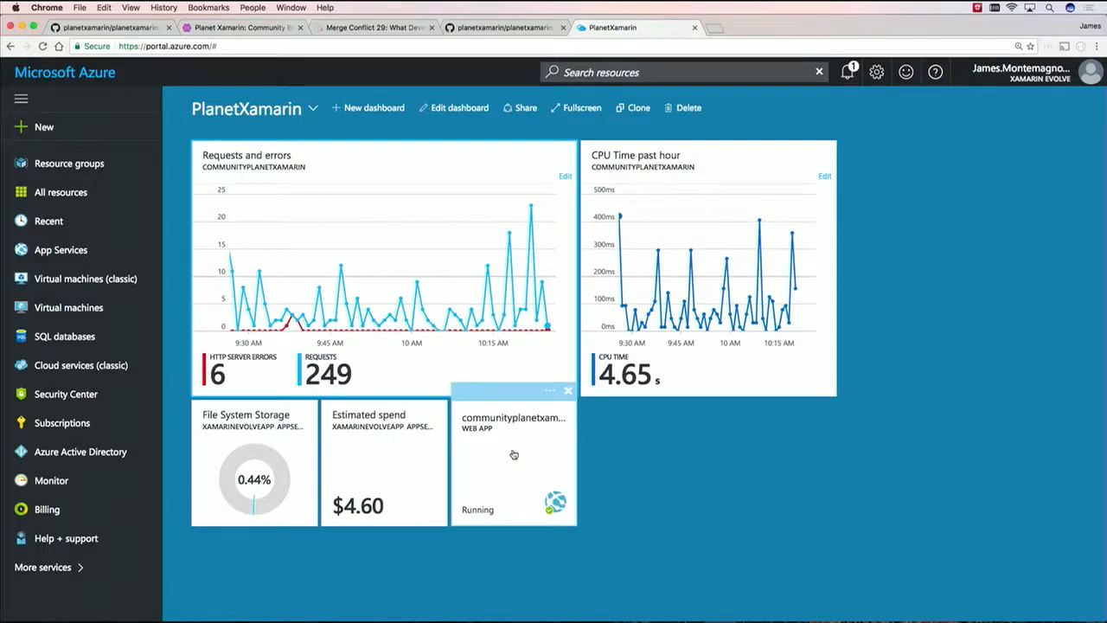
pyautogui.click(514, 462)
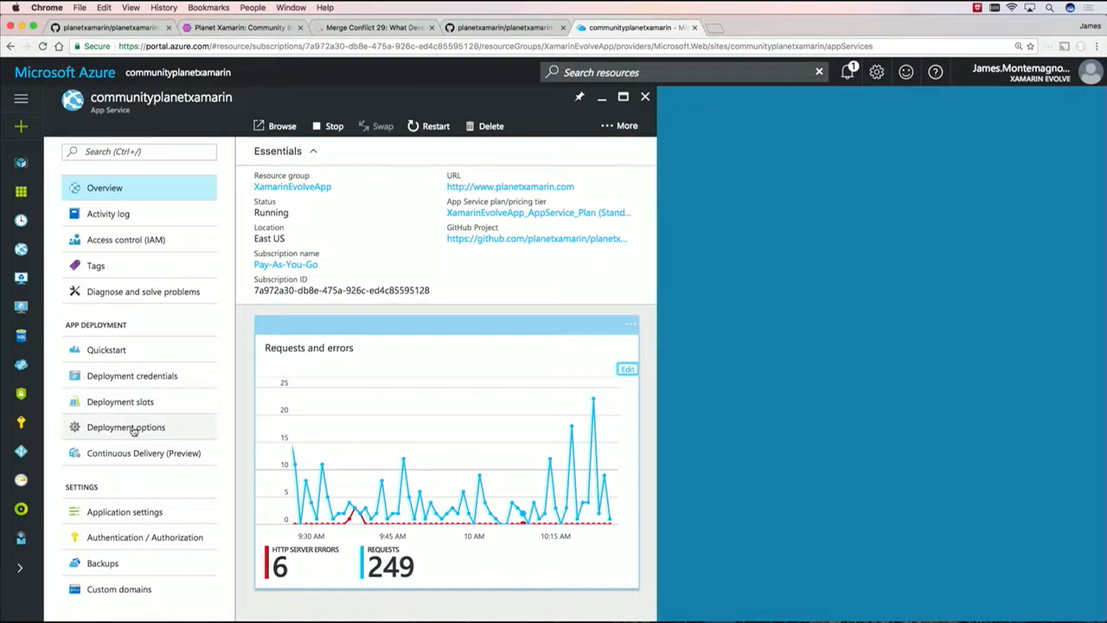
# Open Deployment options and scroll through the GitHub deployment list
pyautogui.click(126, 427)
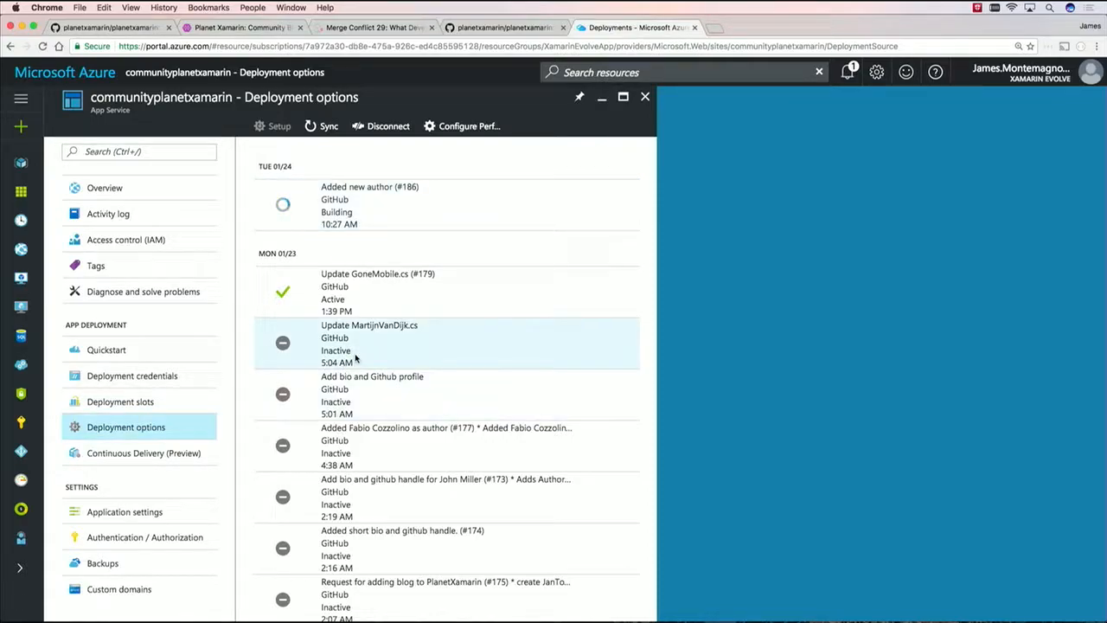
pyautogui.scroll(-3)
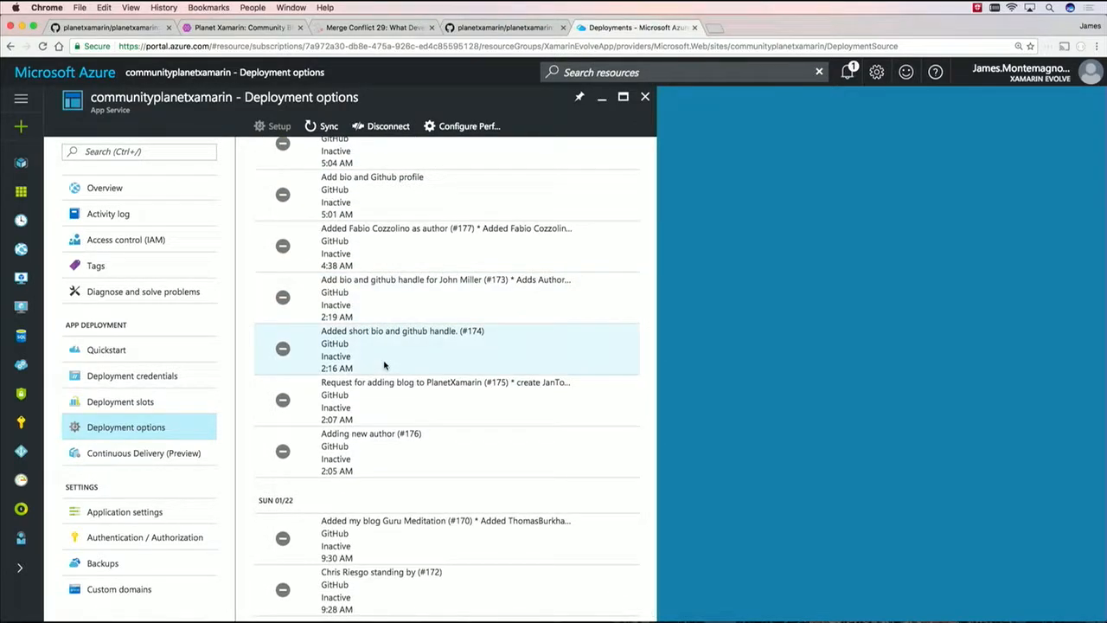
pyautogui.scroll(3)
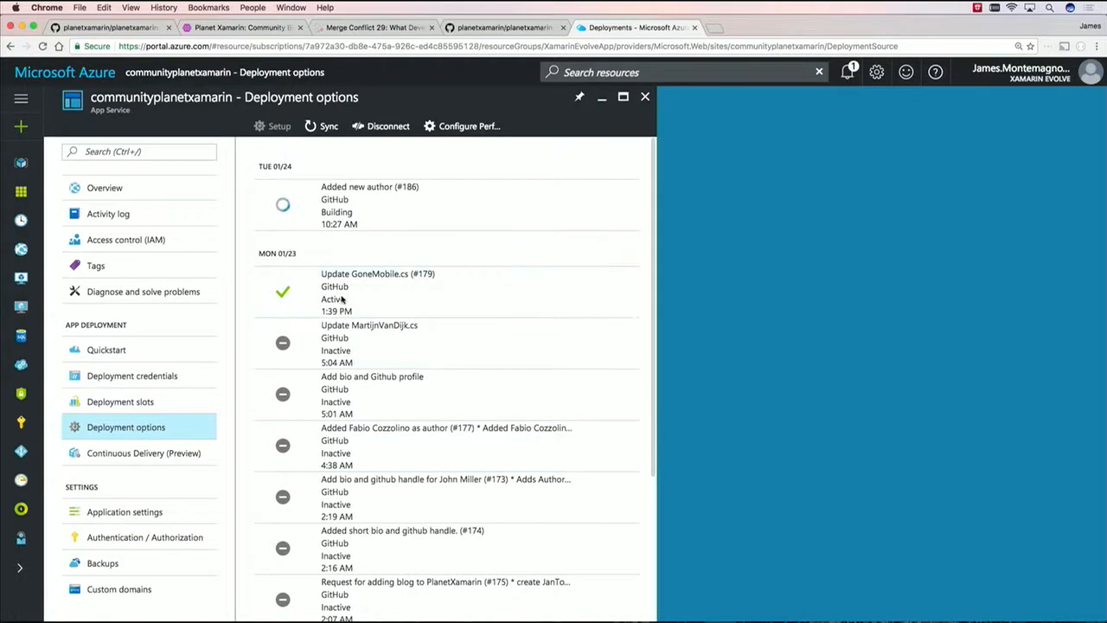
pyautogui.scroll(-3)
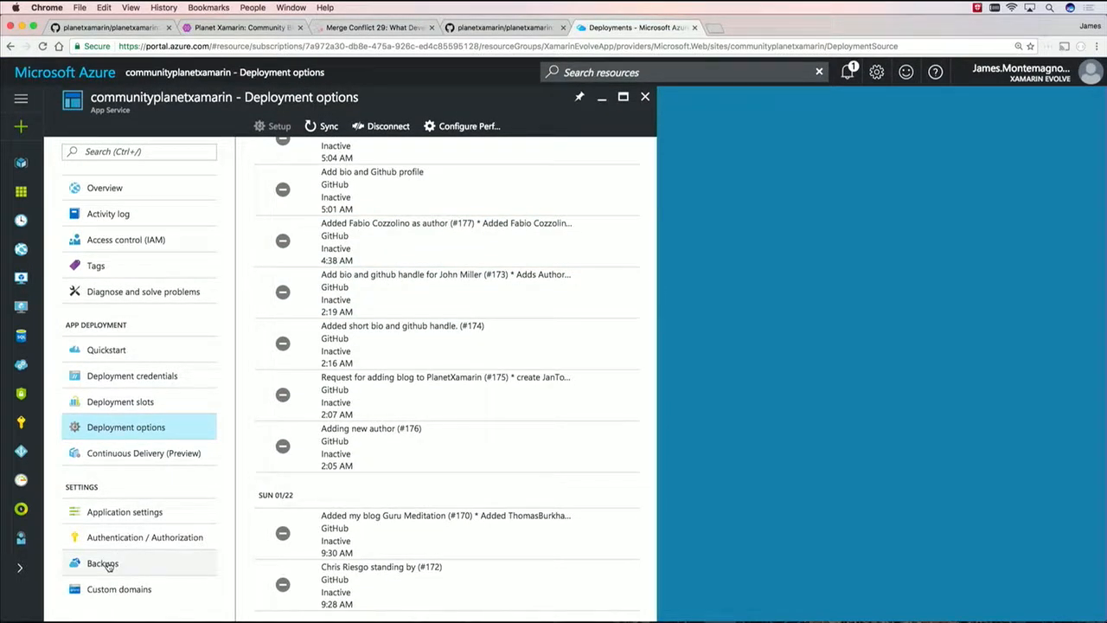
# Show communityplanetxamarin's Backups page and scroll to the succeeded January 23 daily backup
pyautogui.click(102, 563)
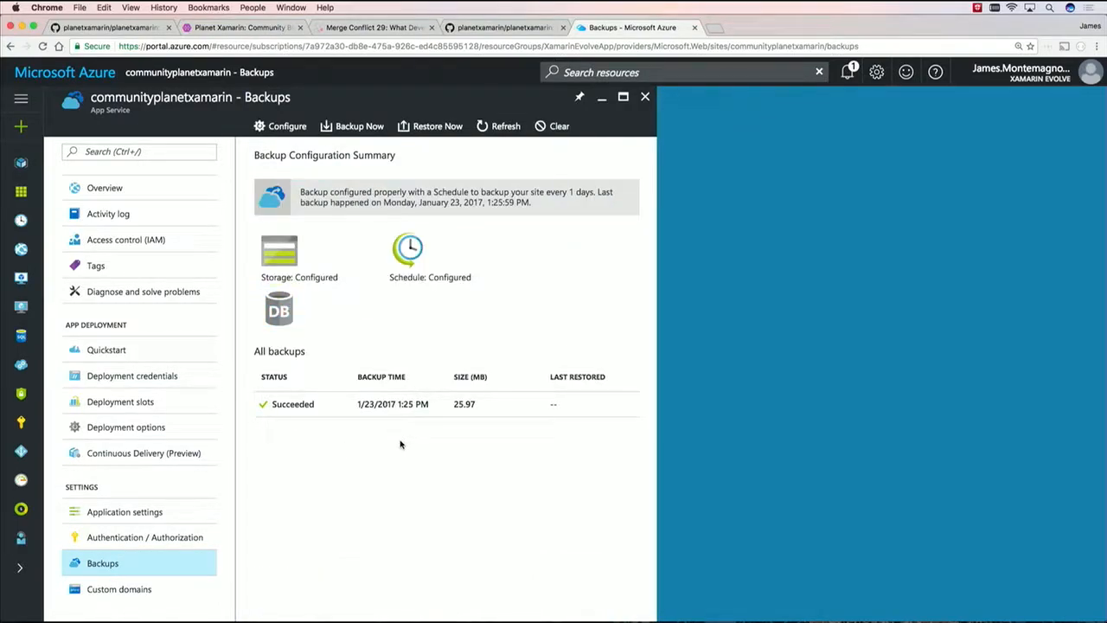
pyautogui.scroll(-3)
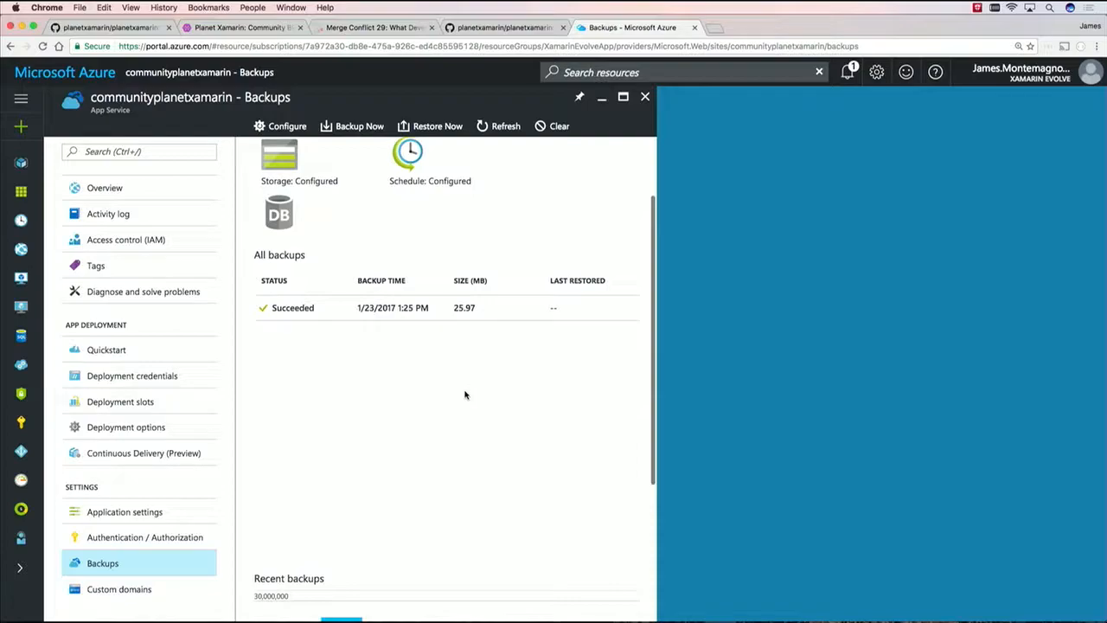
pyautogui.scroll(-3)
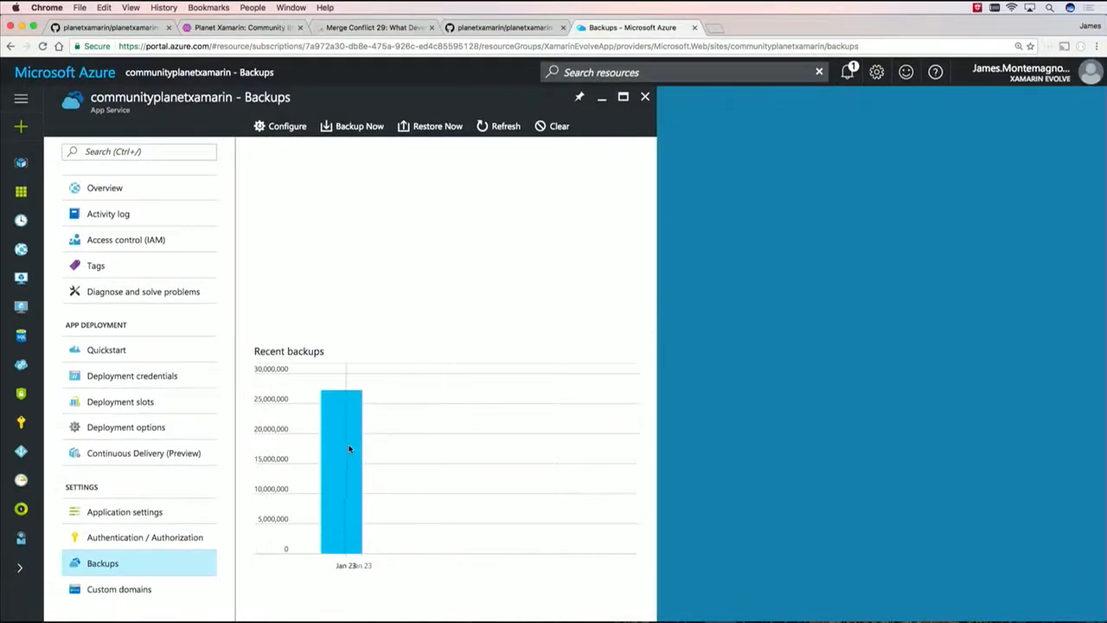